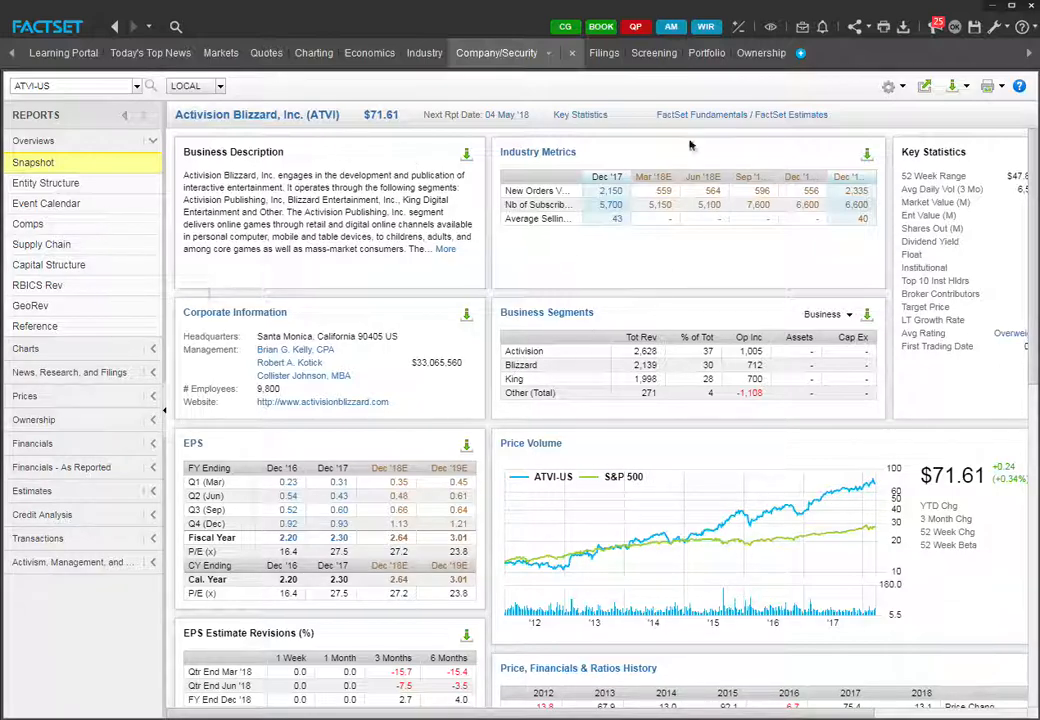
mouse_move(294, 266)
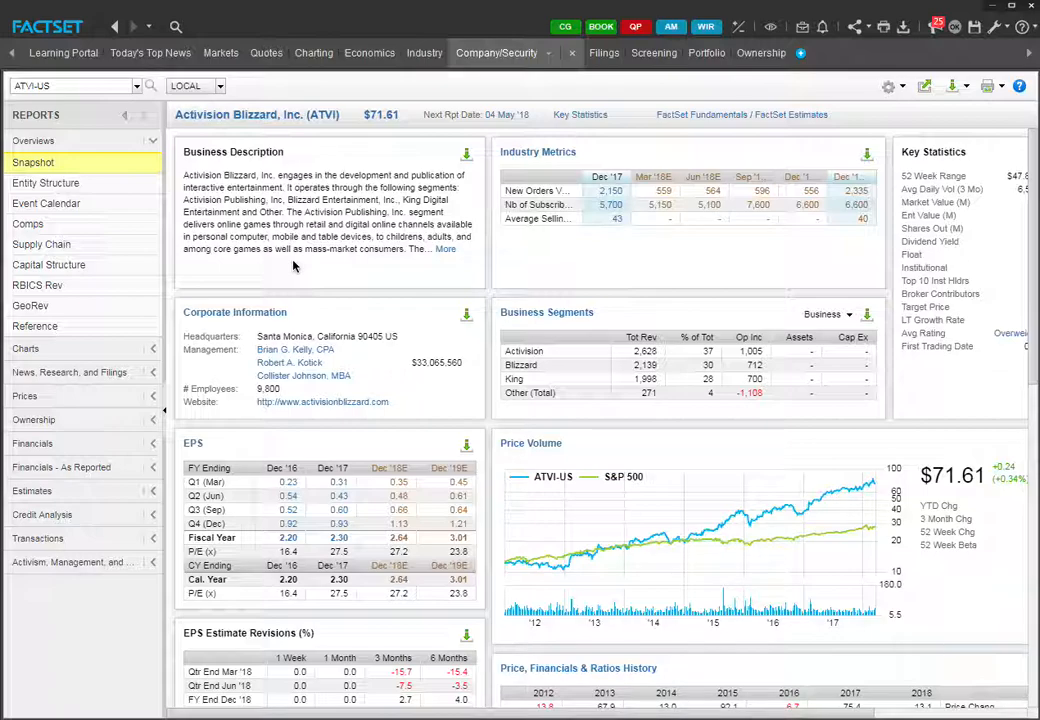
mouse_move(126, 327)
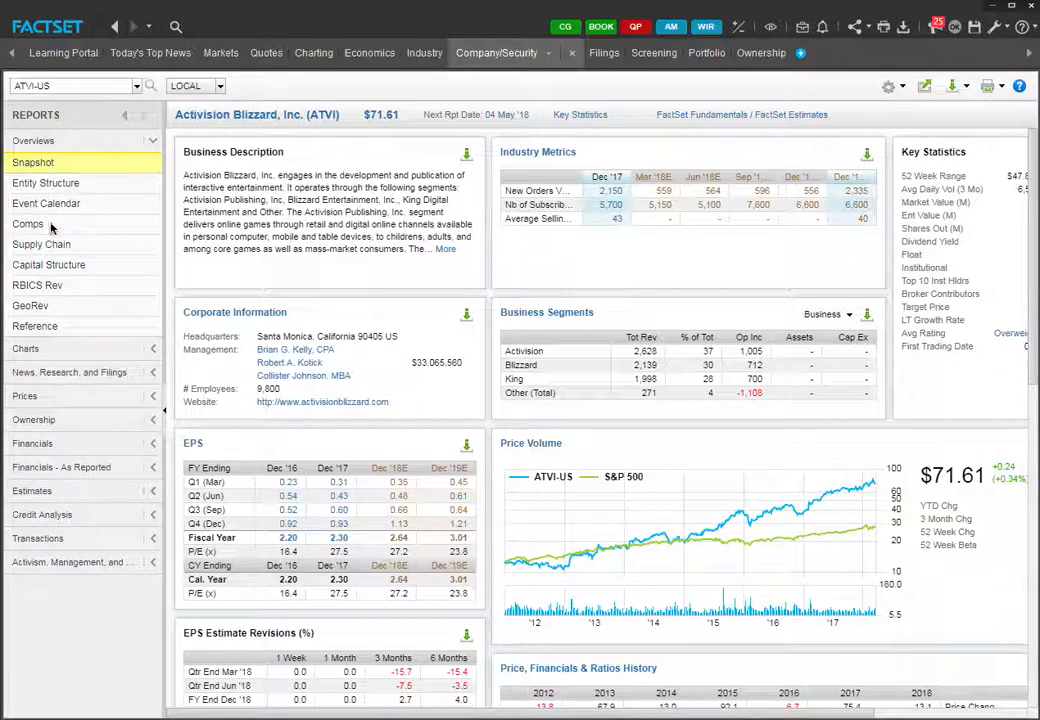
- Open the Comps report for Activision Blizzard from Overviews in the Reports panel
left_click(28, 223)
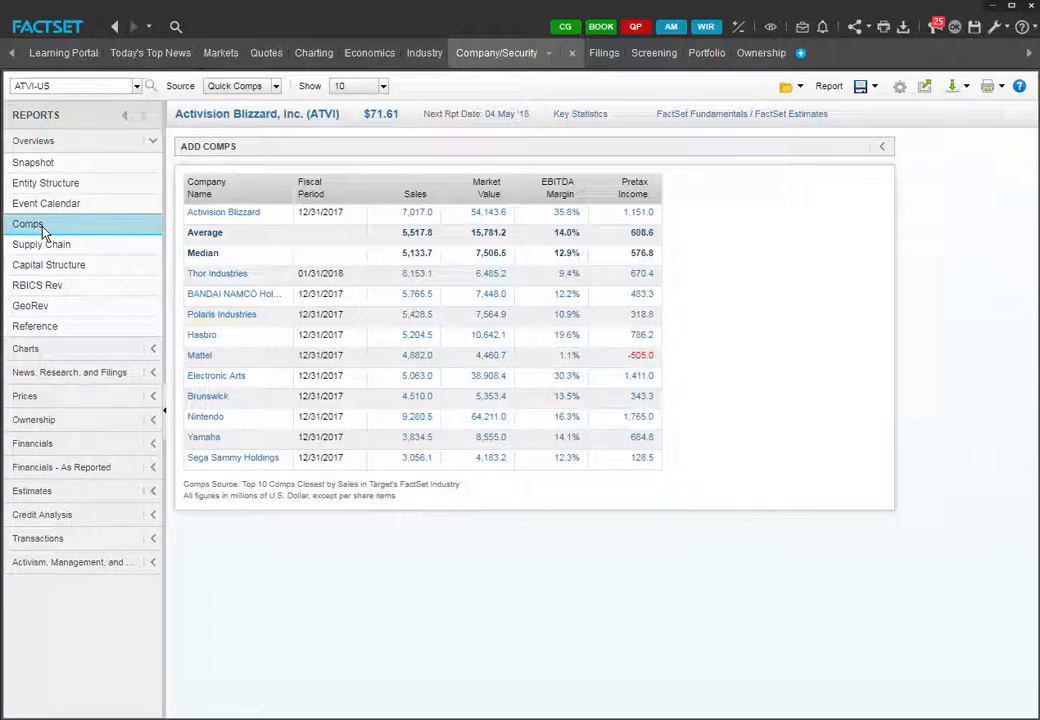
- Show 15 comparable companies, return to 10, and bring up the comp source options
left_click(28, 223)
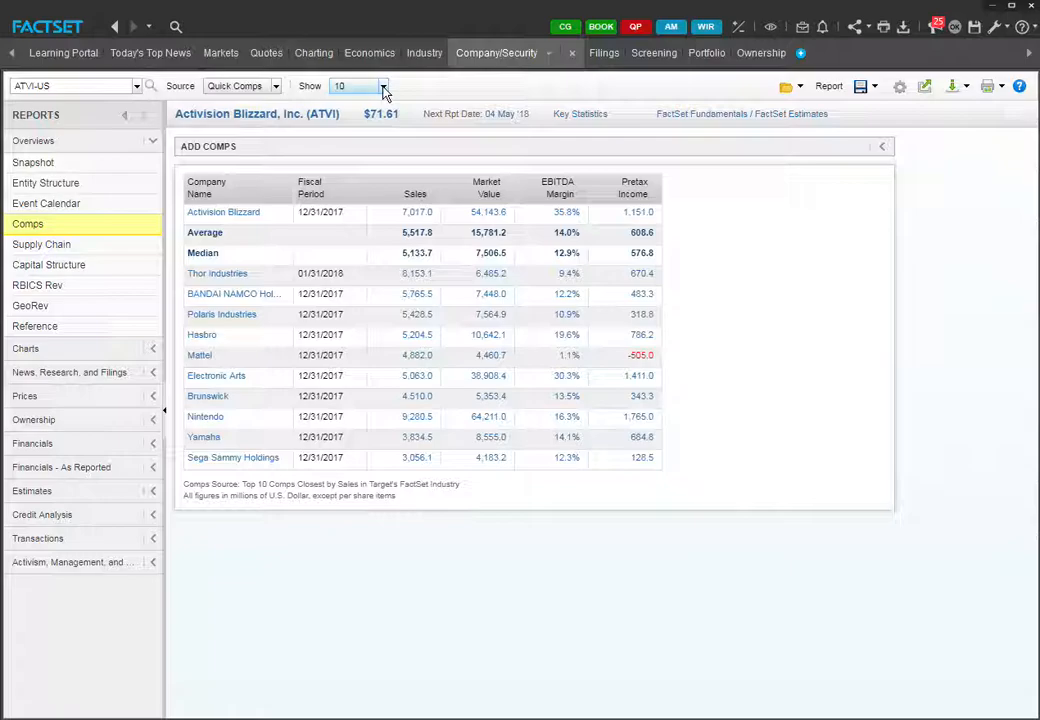
left_click(383, 86)
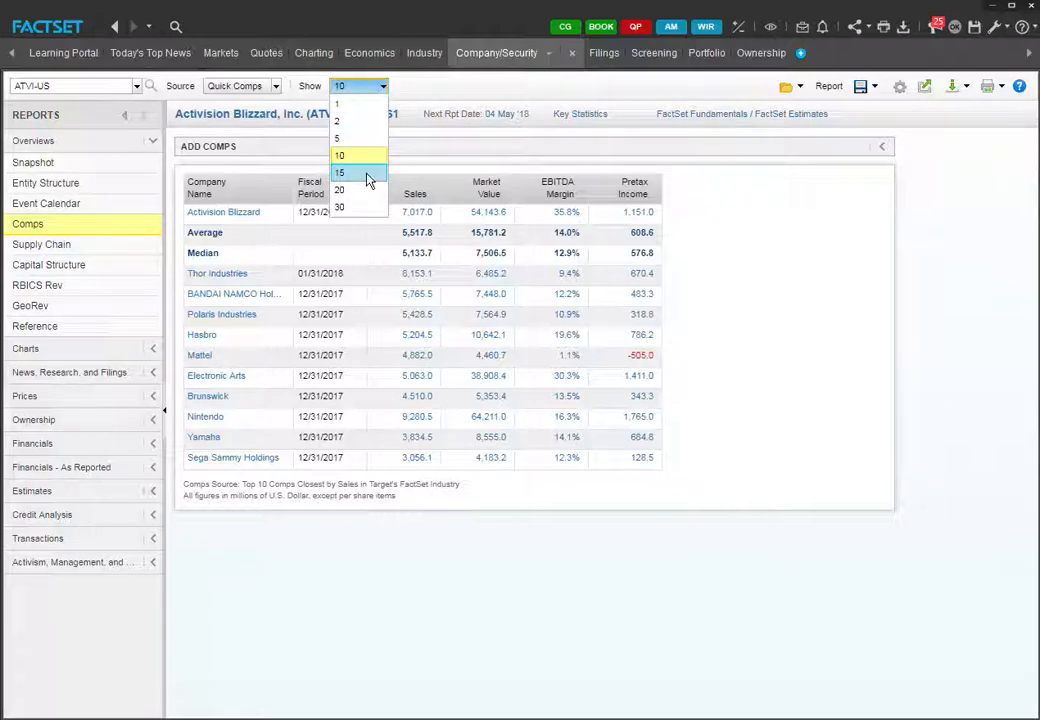
left_click(339, 172)
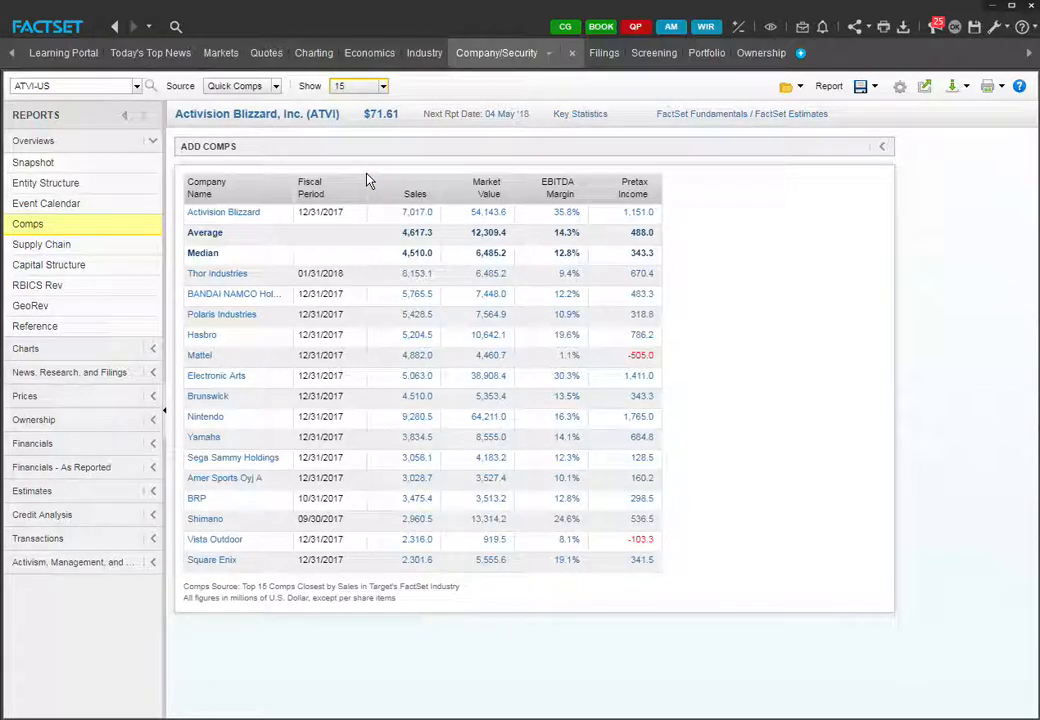
left_click(382, 85)
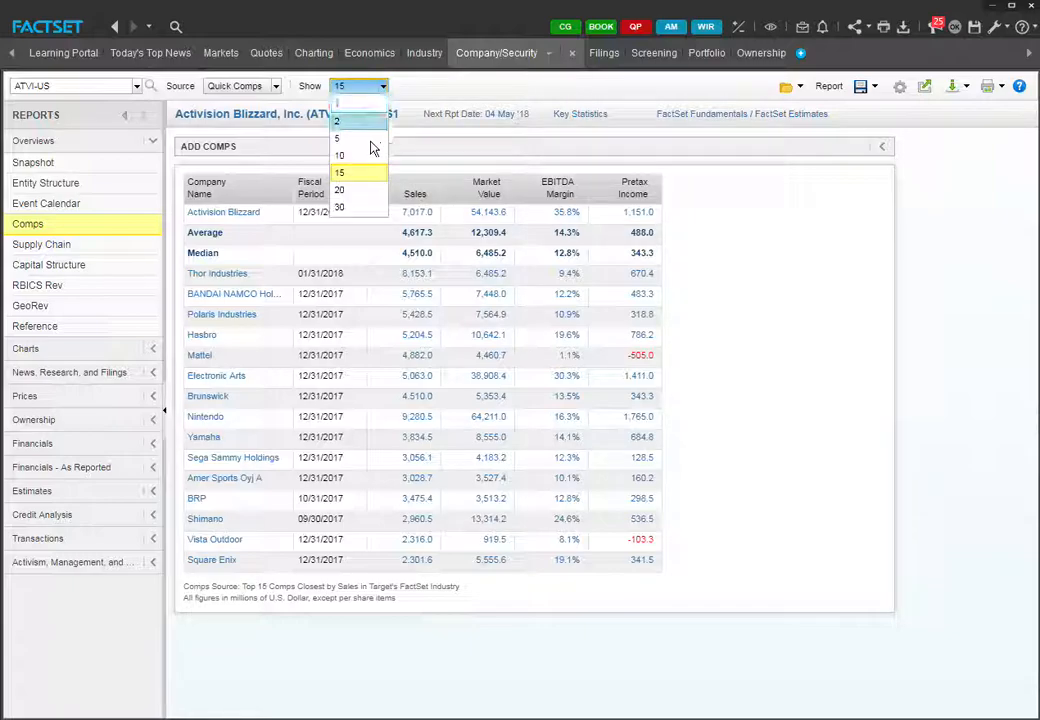
left_click(340, 155)
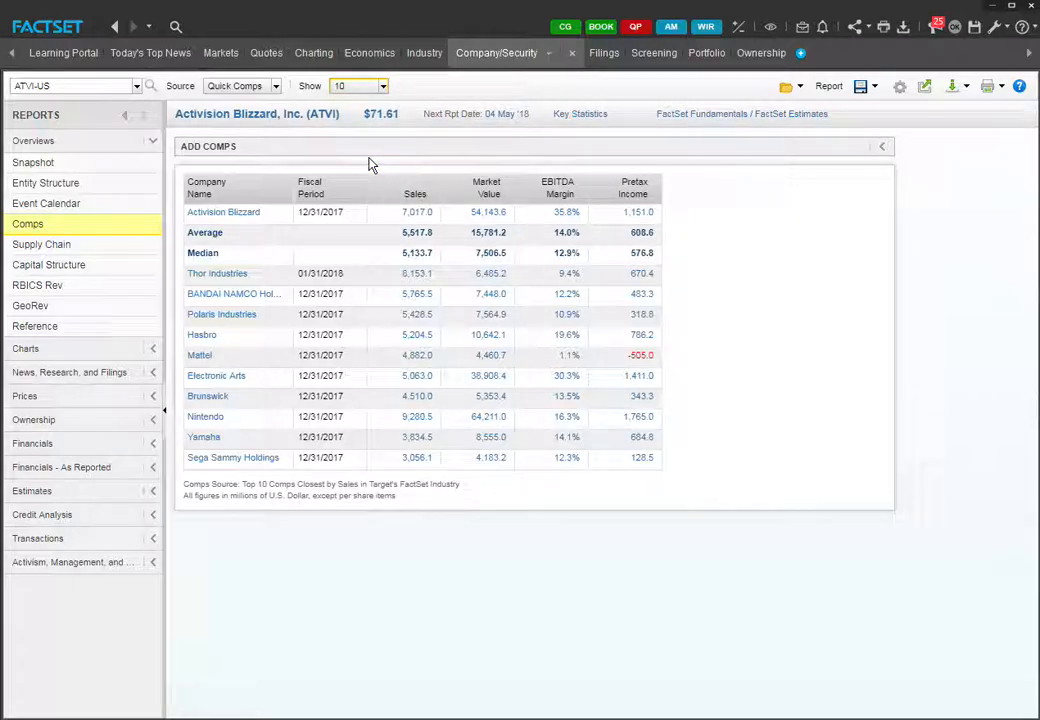
mouse_move(320, 125)
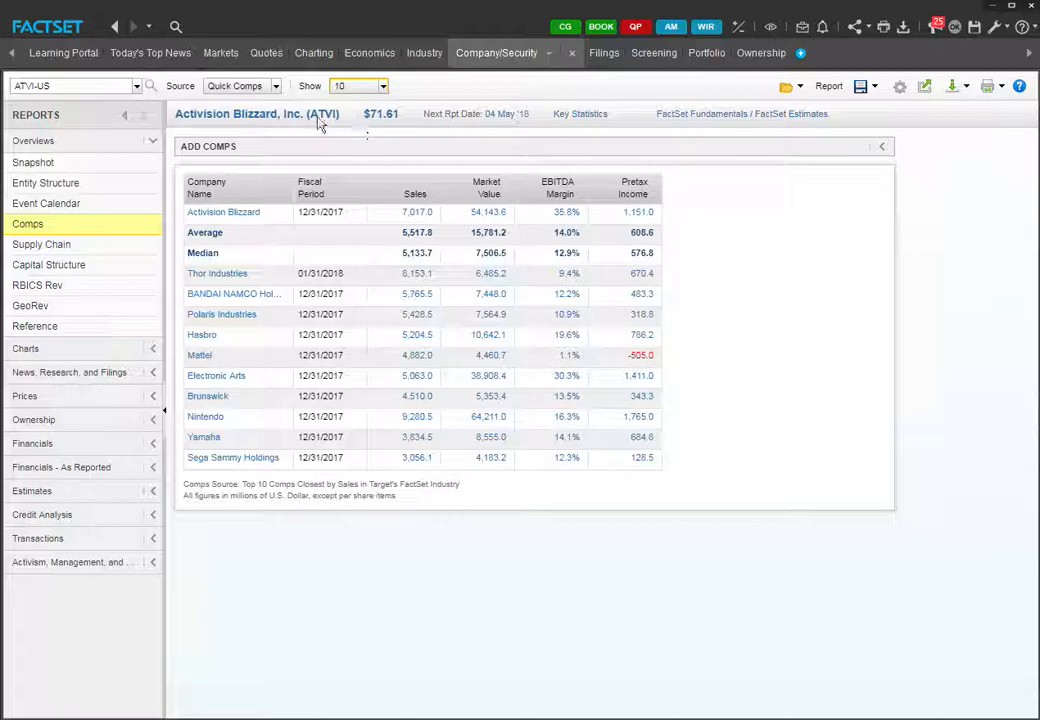
left_click(240, 85)
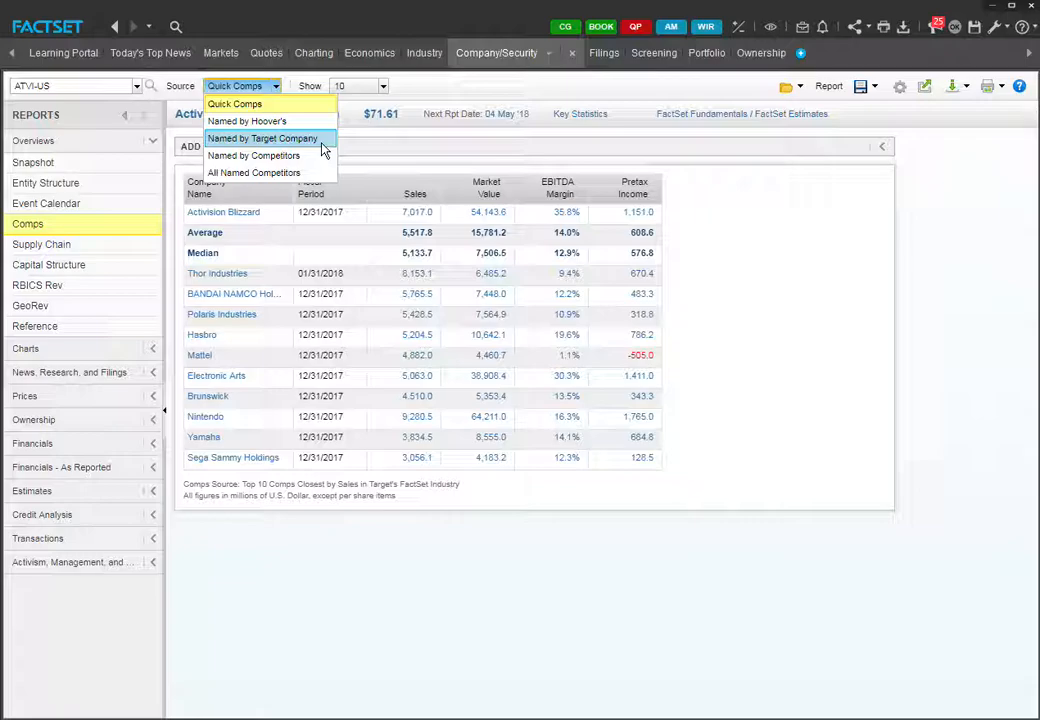
- Cycle the comp source through Named by Target Company, Named by Competitors and Named by Hoover's
left_click(262, 138)
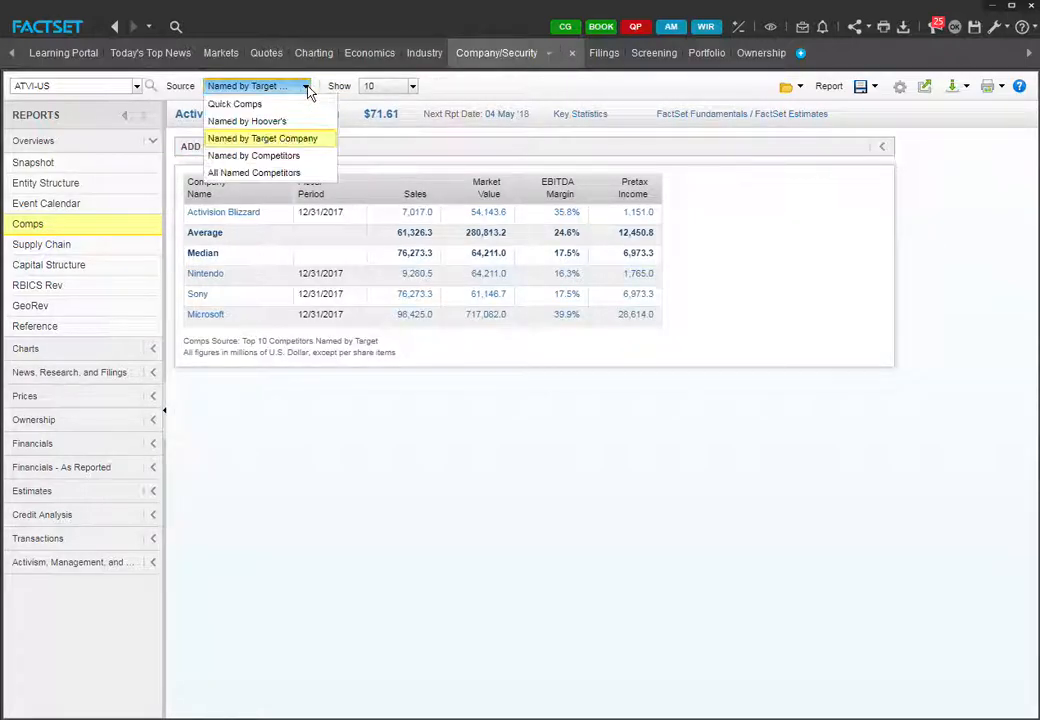
mouse_move(253, 155)
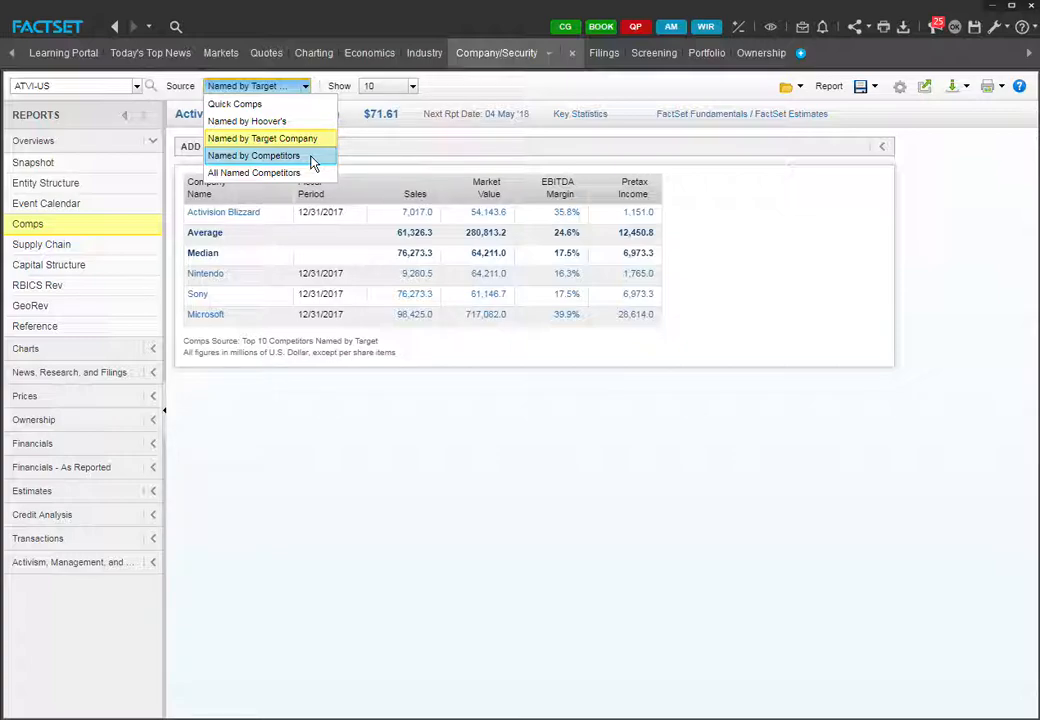
left_click(253, 155)
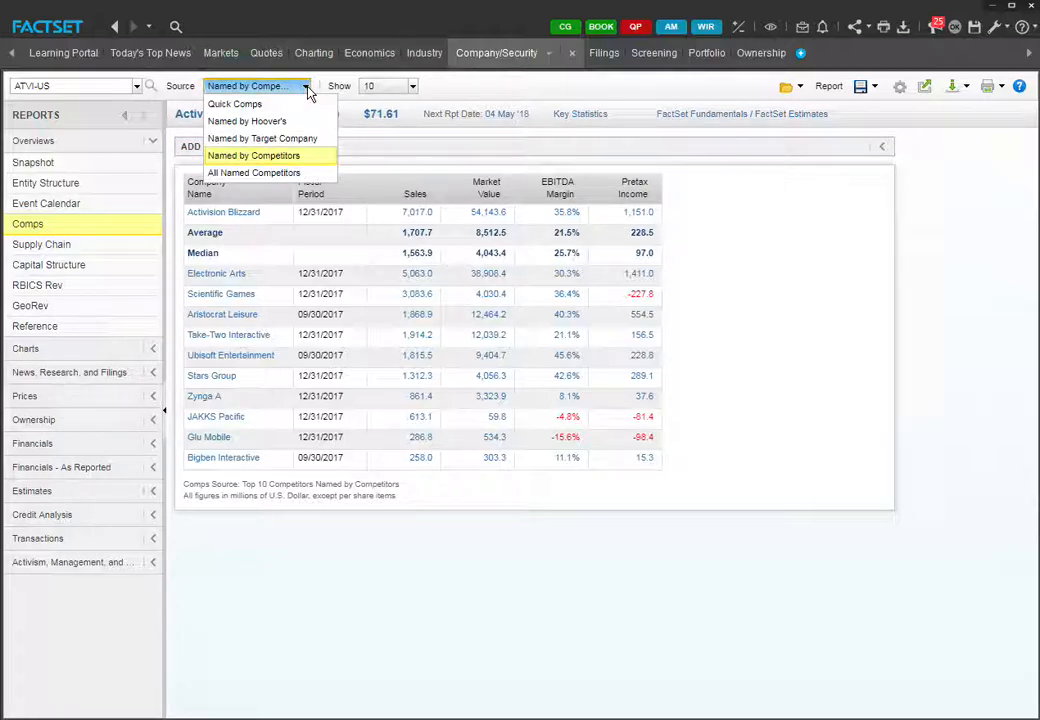
mouse_move(262, 138)
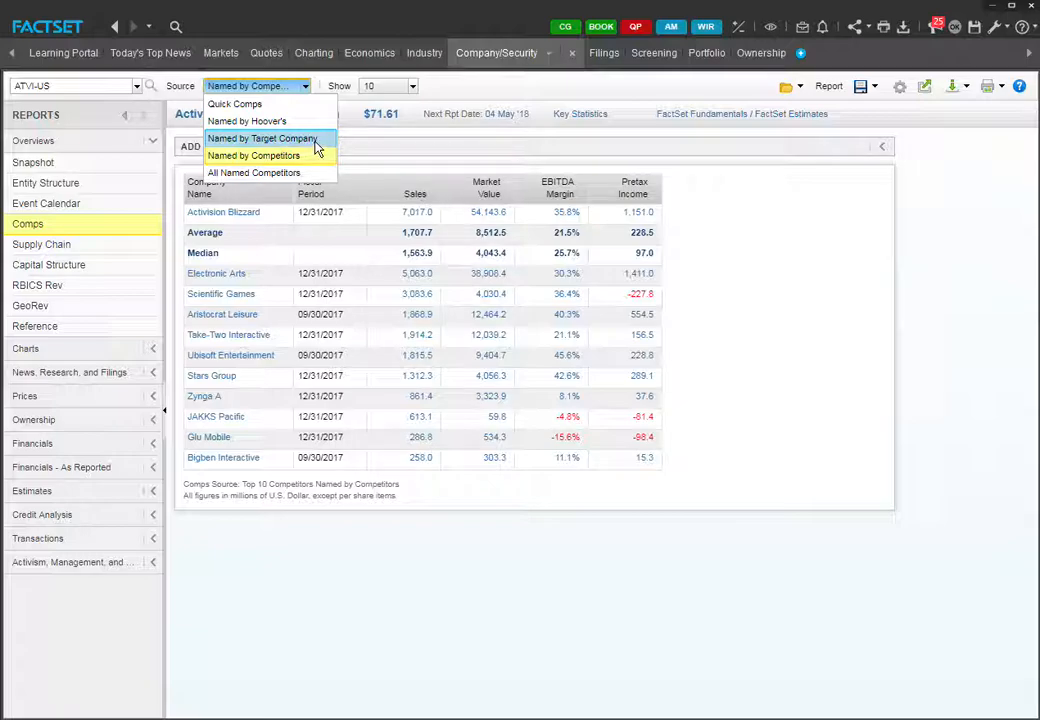
left_click(263, 138)
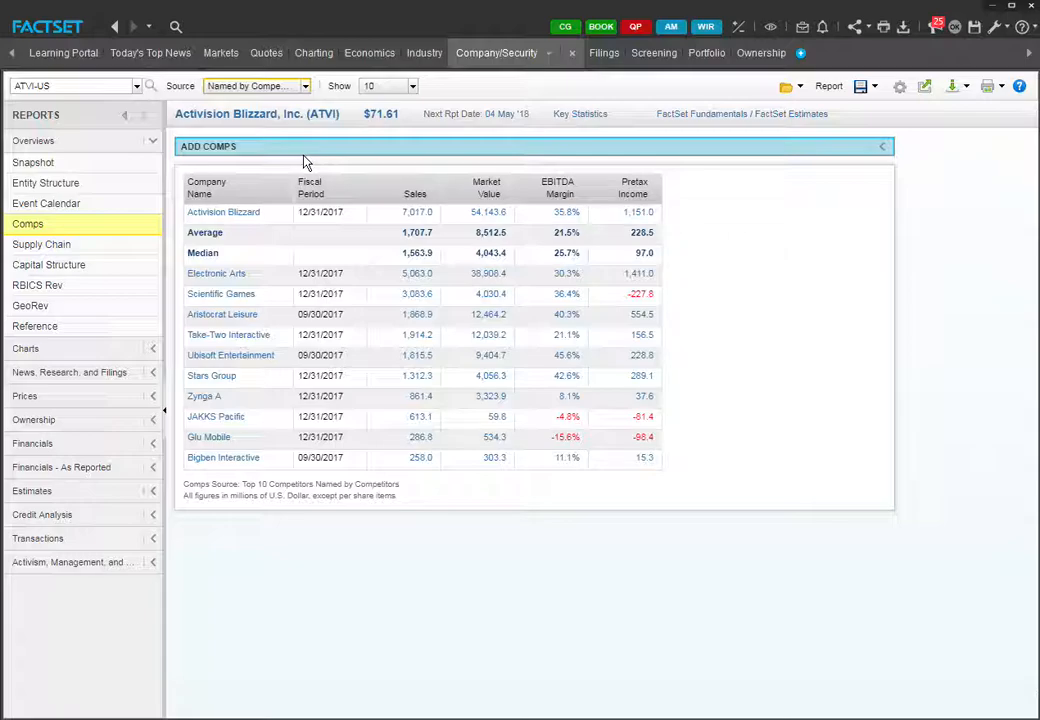
left_click(255, 85)
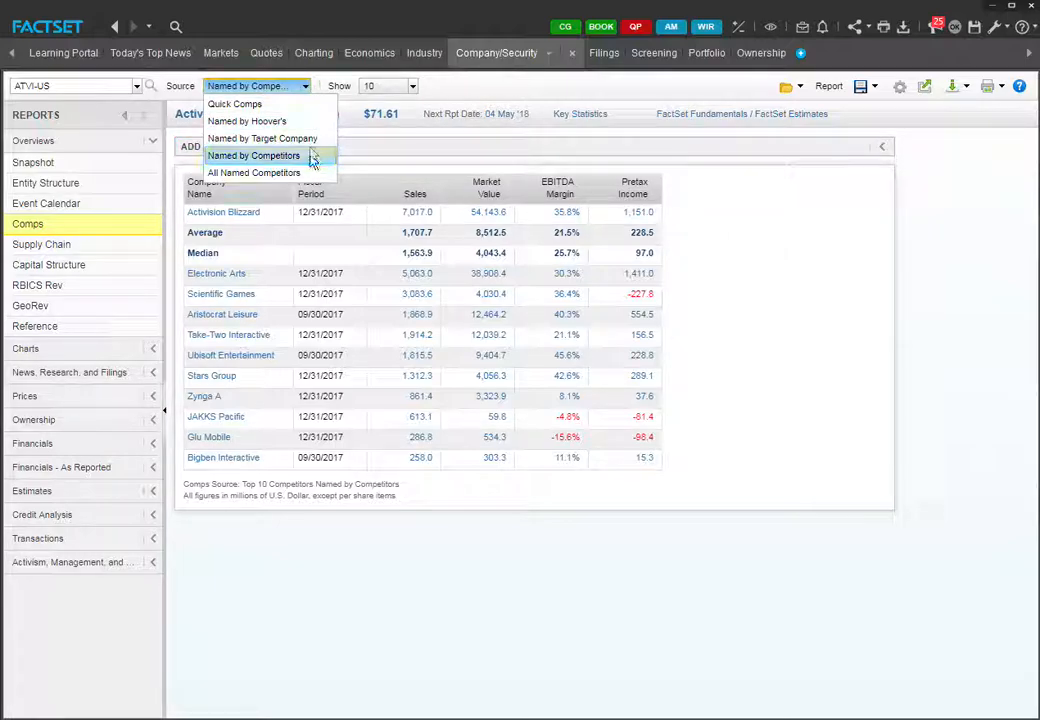
left_click(247, 121)
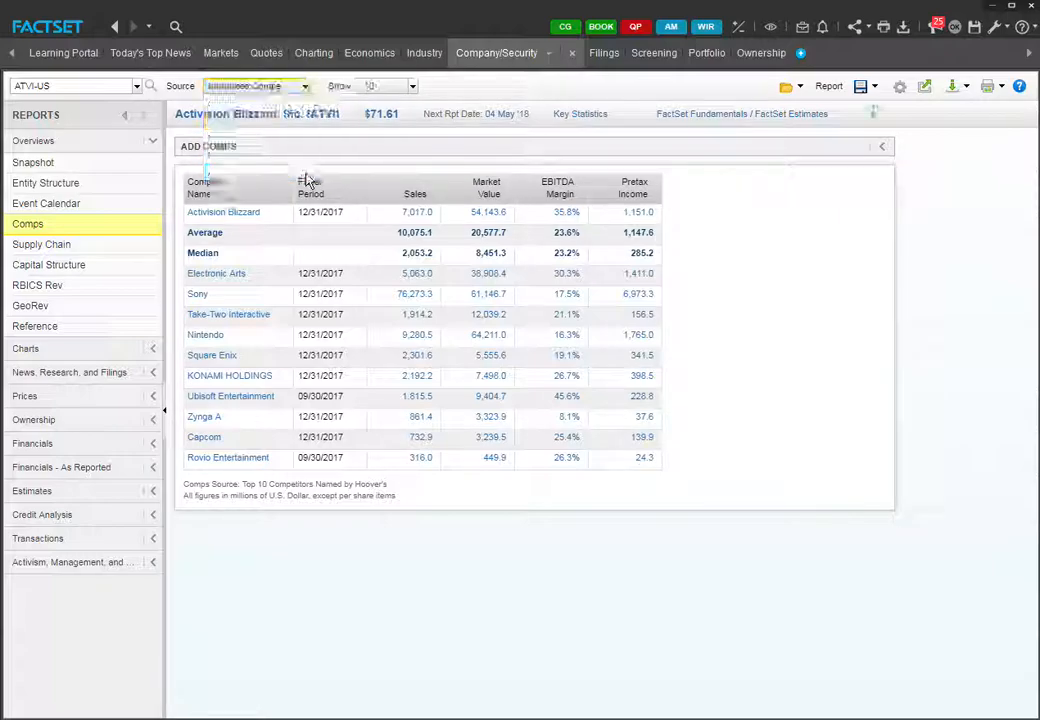
left_click(257, 86)
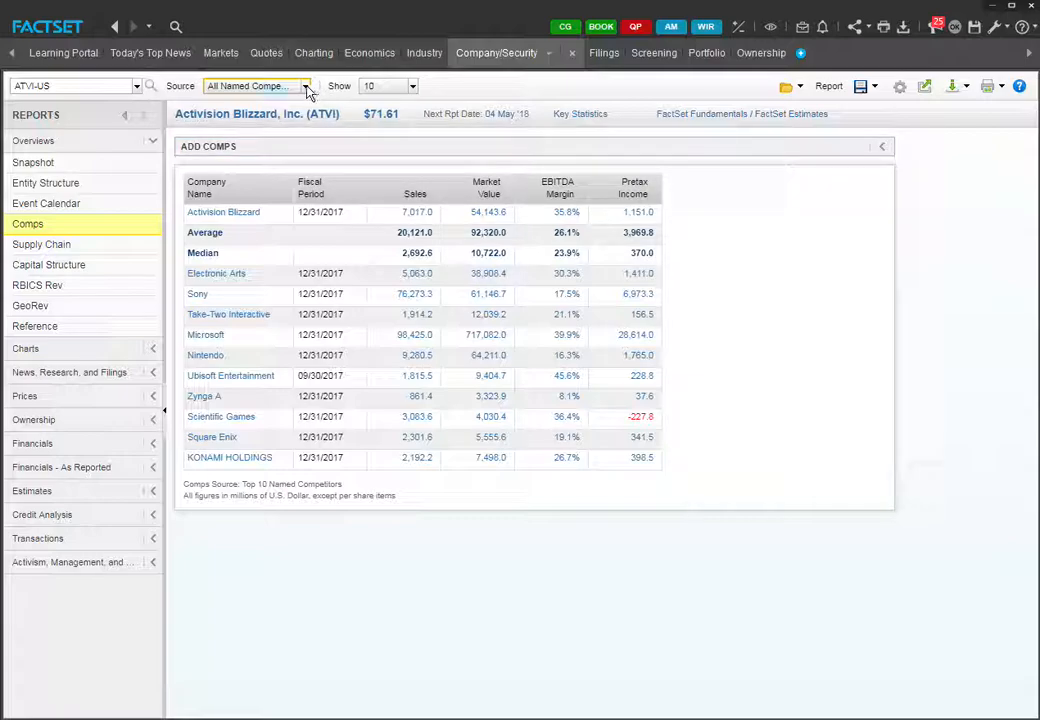
- Set the comp source to Named by Competitors, listing Electronic Arts and Scientific Games
left_click(256, 85)
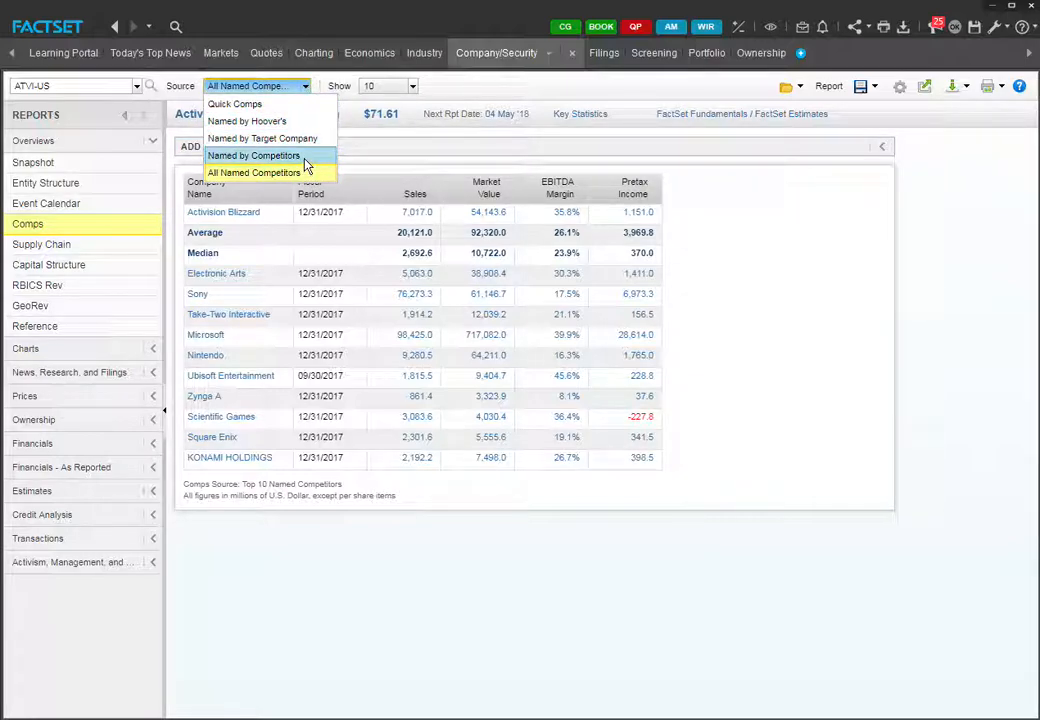
left_click(253, 155)
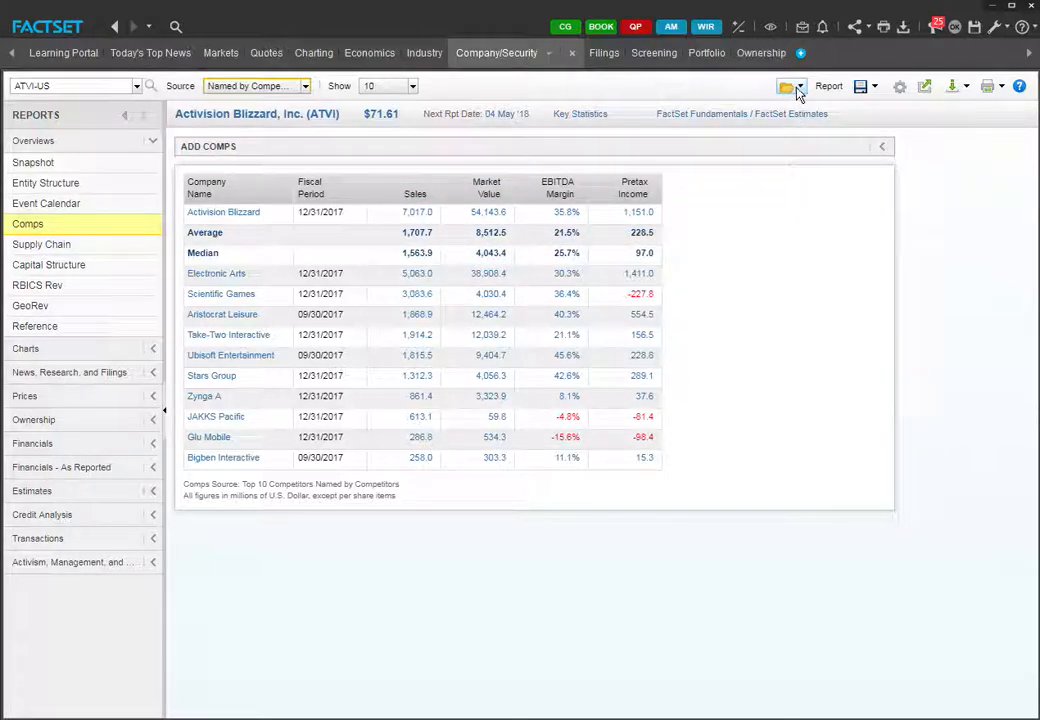
- Switch the comps to the Margins report, answering the Save Your Work prompt
left_click(789, 86)
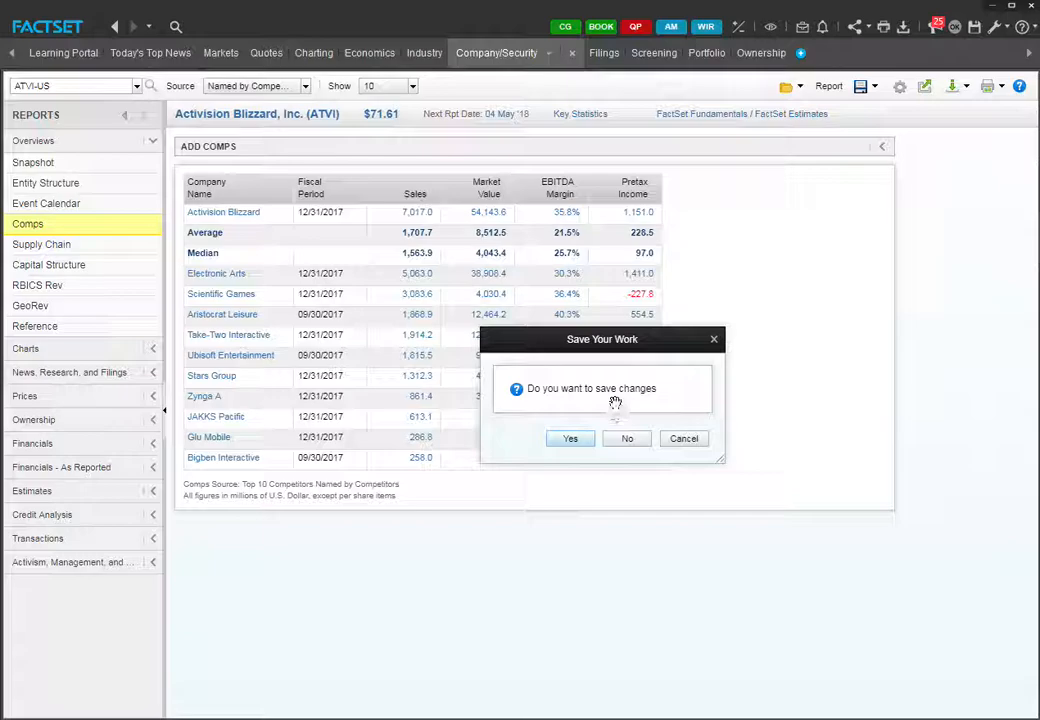
left_click(627, 438)
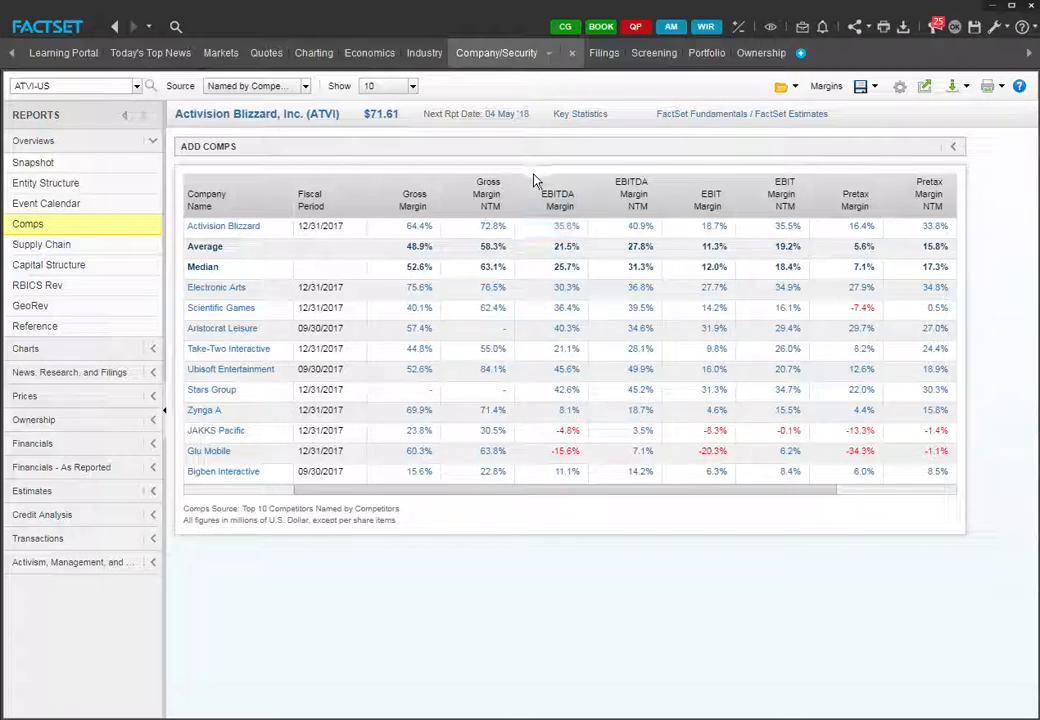
mouse_move(557, 197)
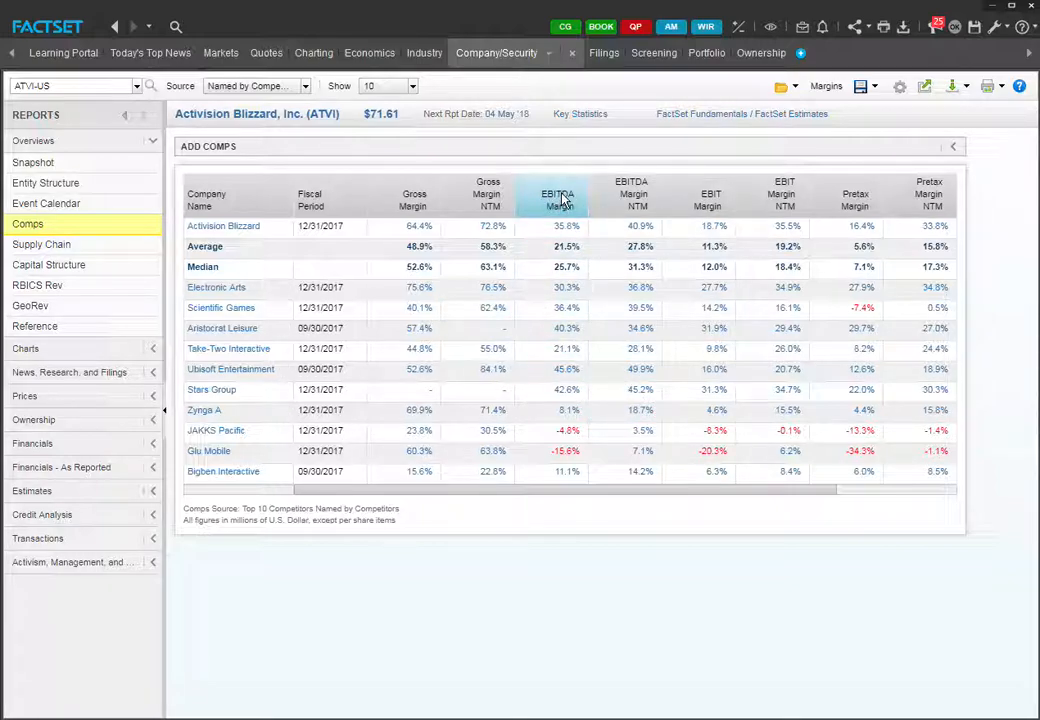
- Sort the margins table by EBITDA Margin ascending, with Glu Mobile first
left_click(557, 195)
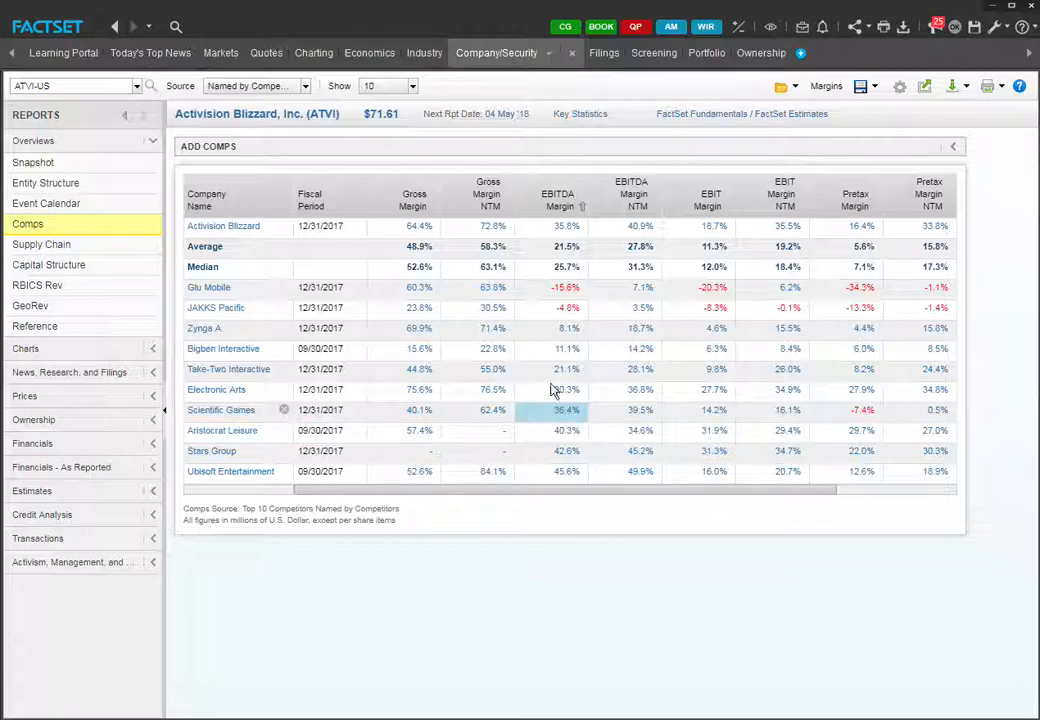
- Switch to the Capitalization report and sort by Market Value descending, Electronic Arts first
left_click(782, 86)
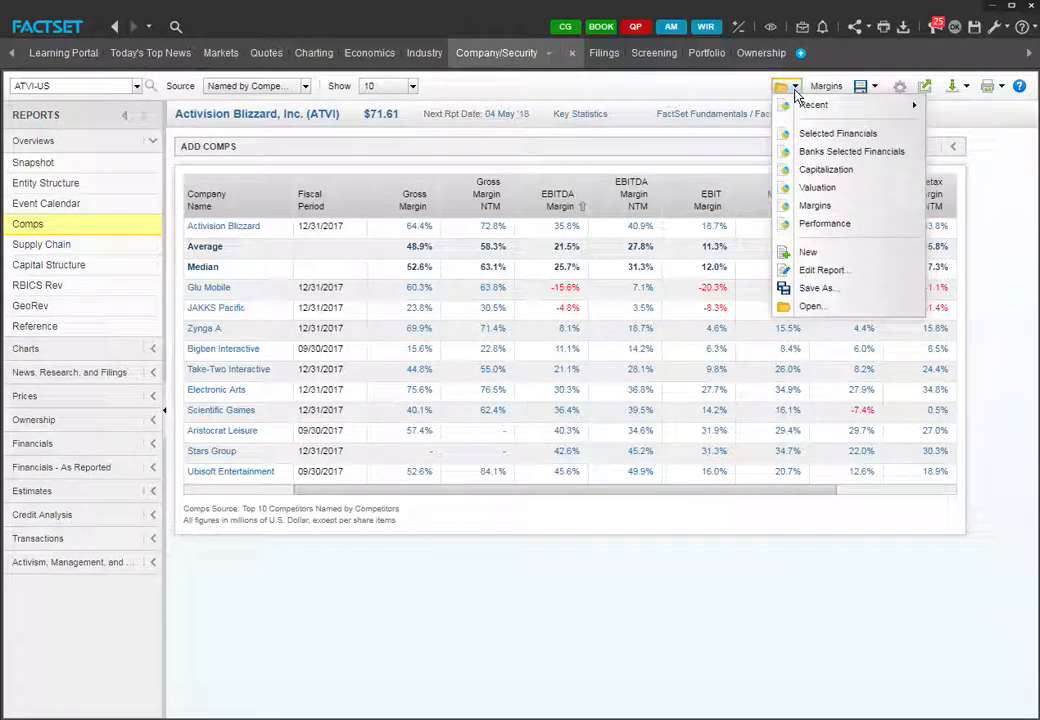
mouse_move(826, 169)
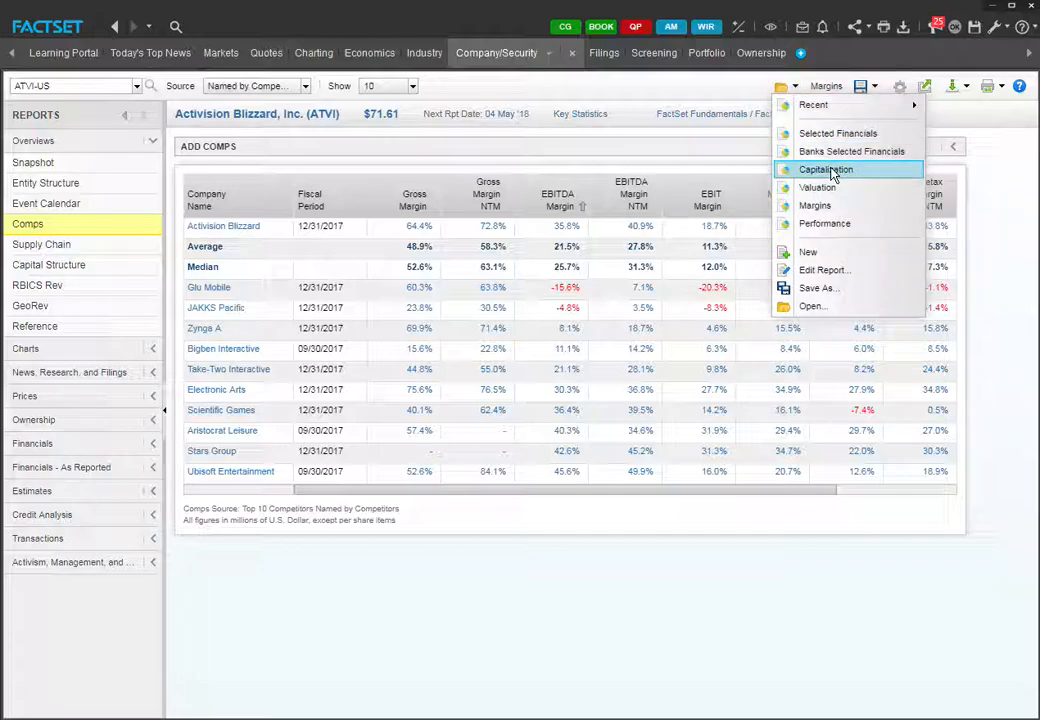
left_click(826, 169)
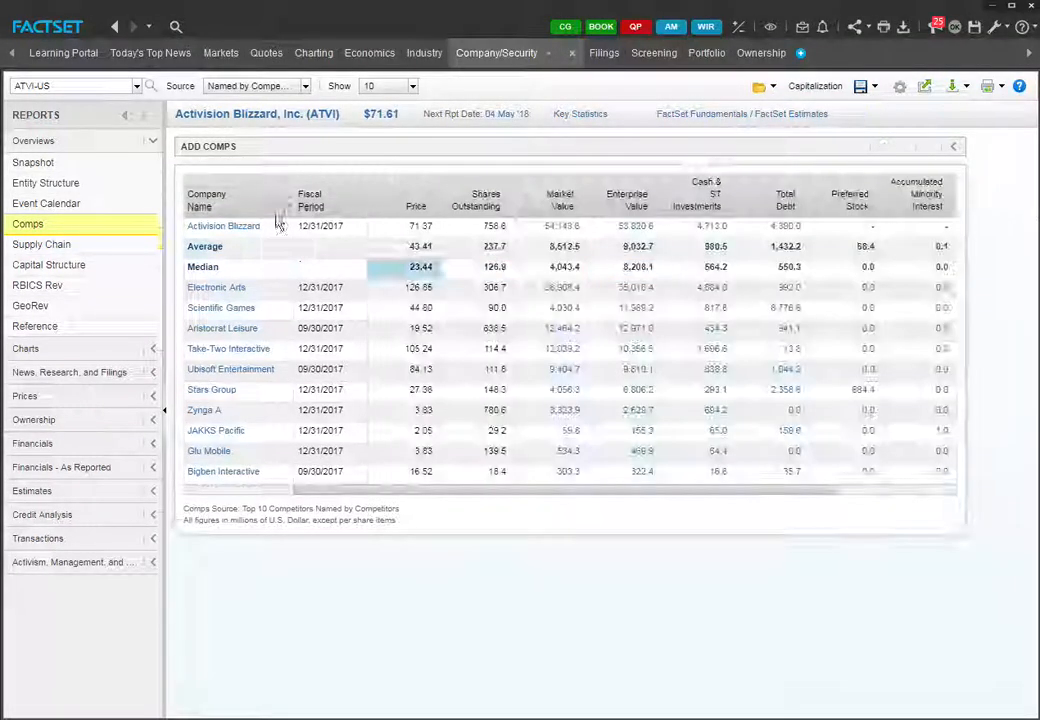
left_click(223, 225)
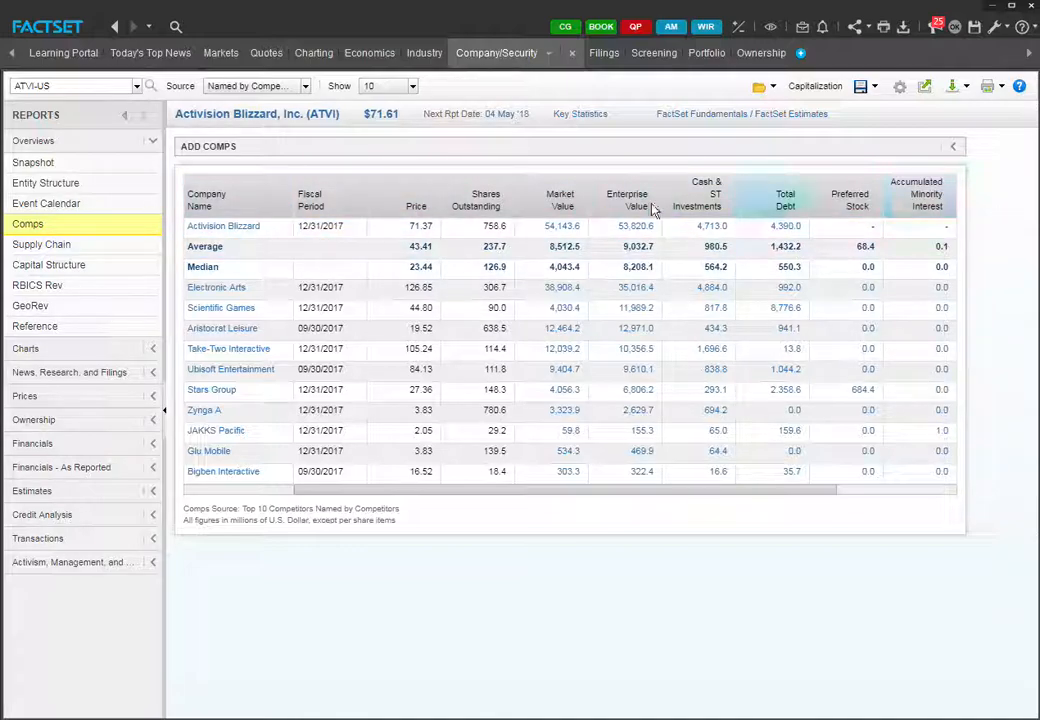
left_click(560, 200)
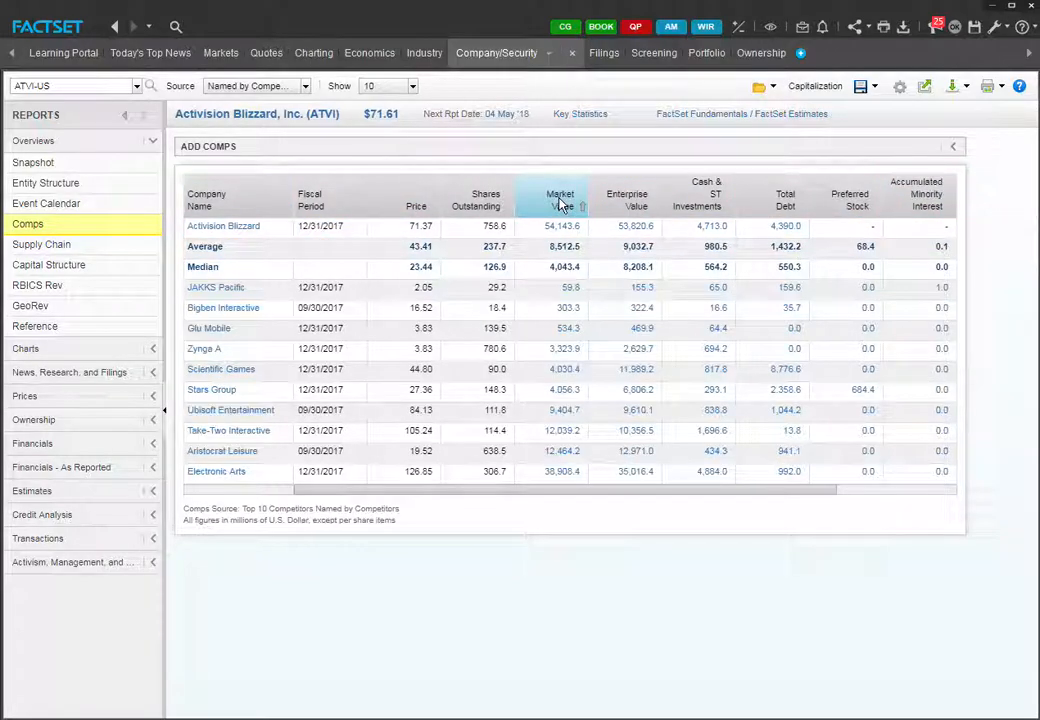
left_click(560, 194)
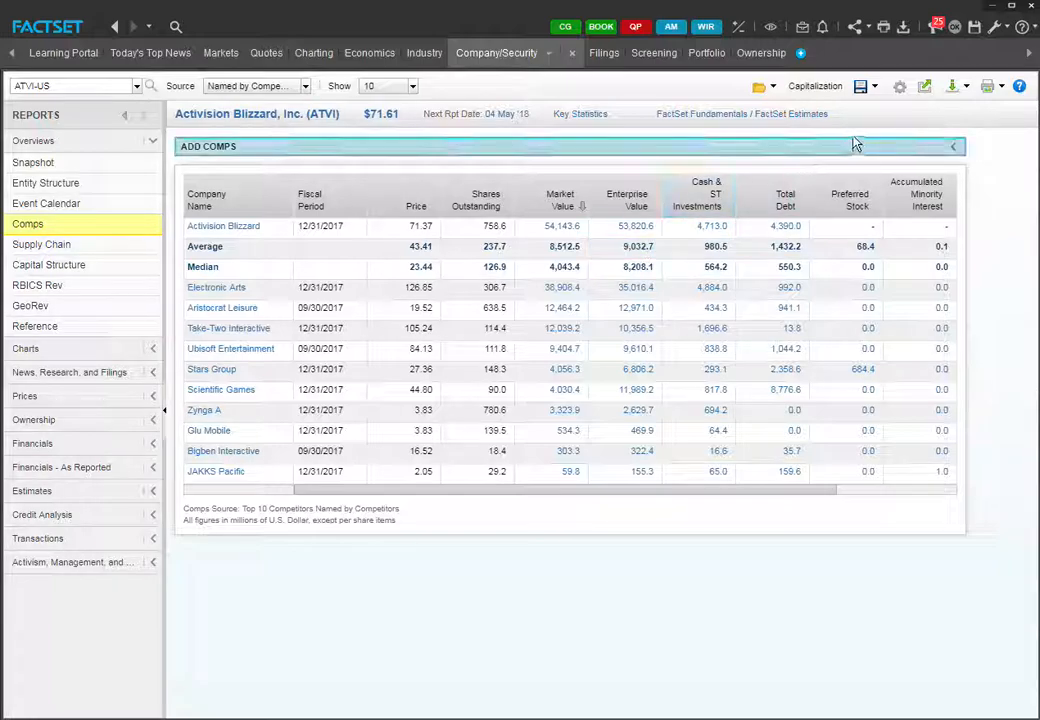
- Start a new custom report and add Size > Income Statement > Sales/Revenue – Actual
left_click(762, 86)
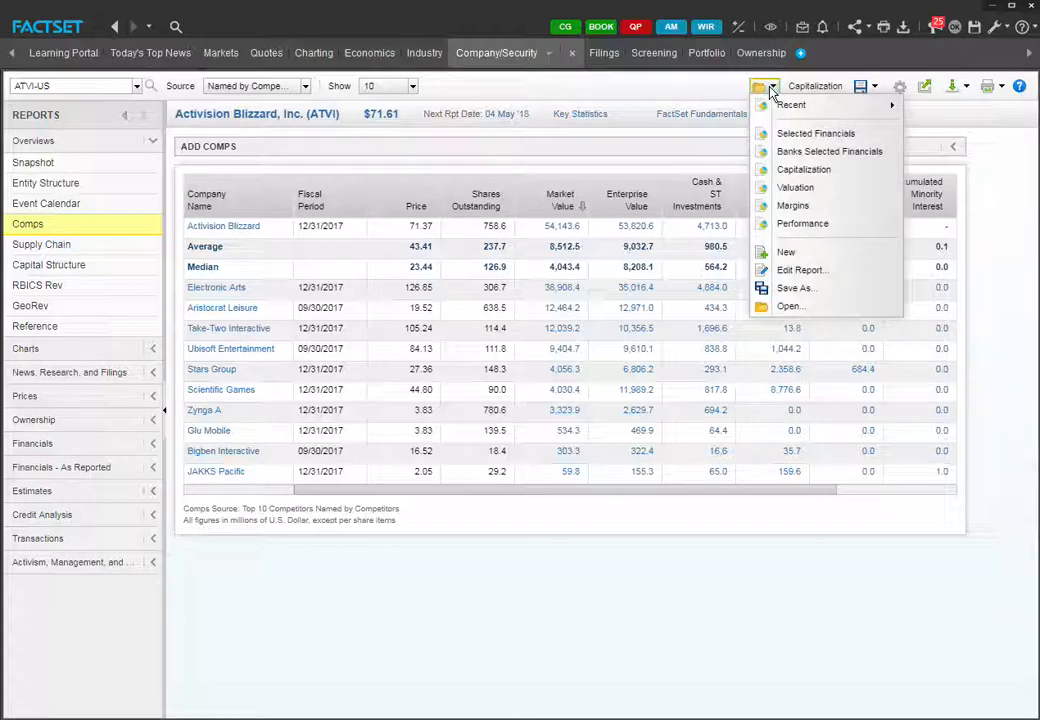
mouse_move(790, 252)
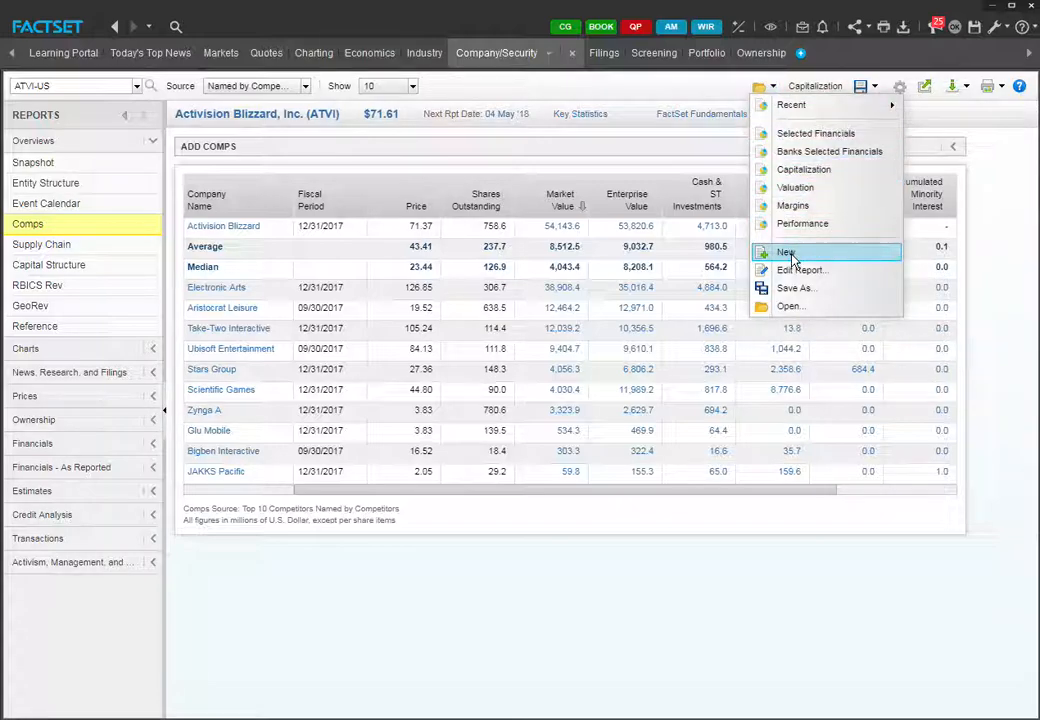
left_click(801, 269)
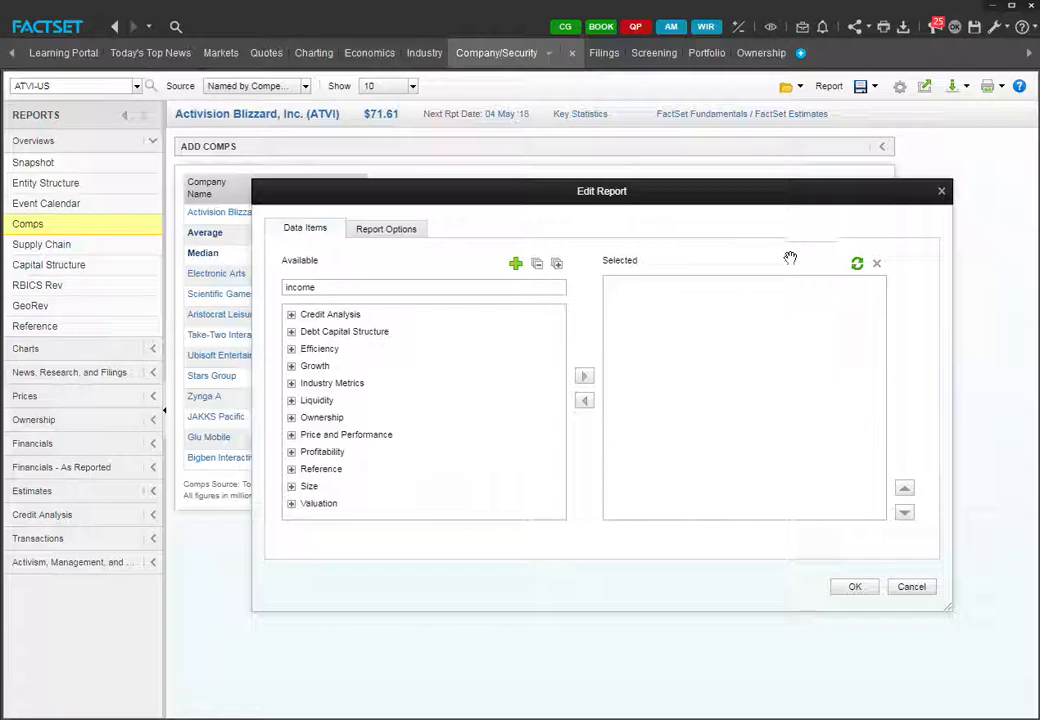
mouse_move(718, 270)
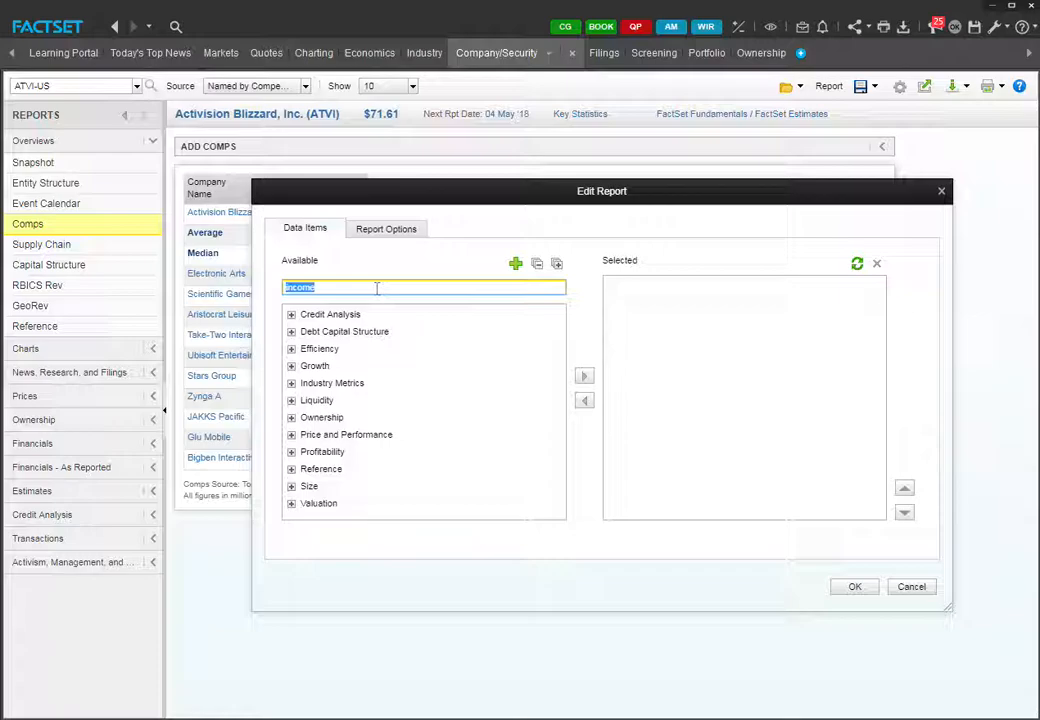
type("sales")
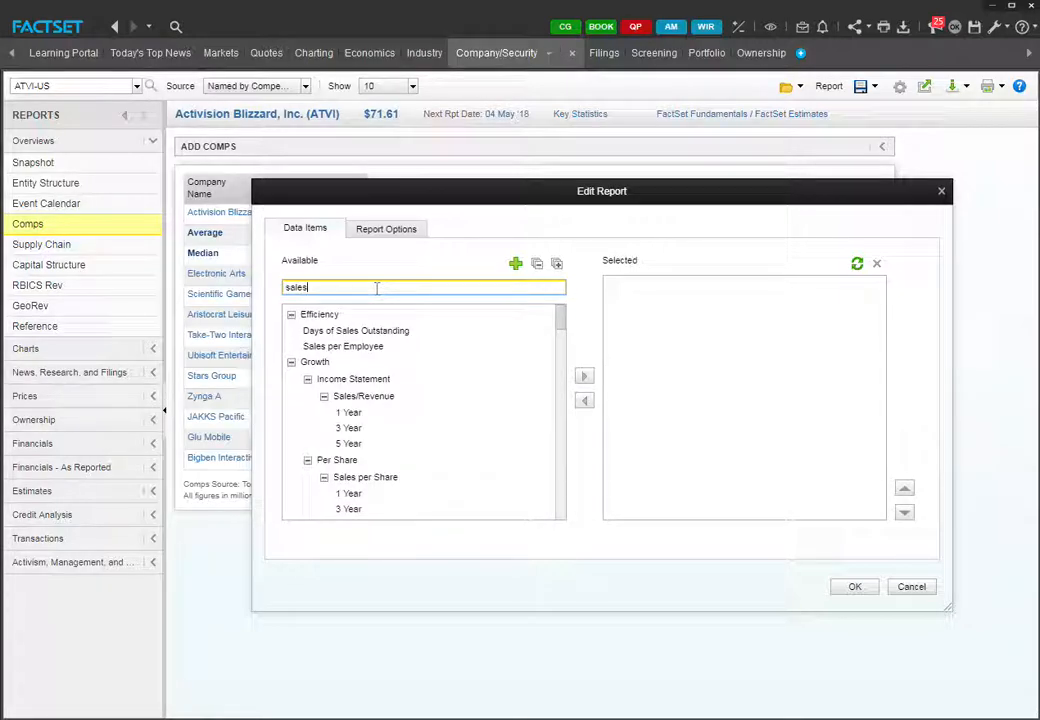
mouse_move(538, 264)
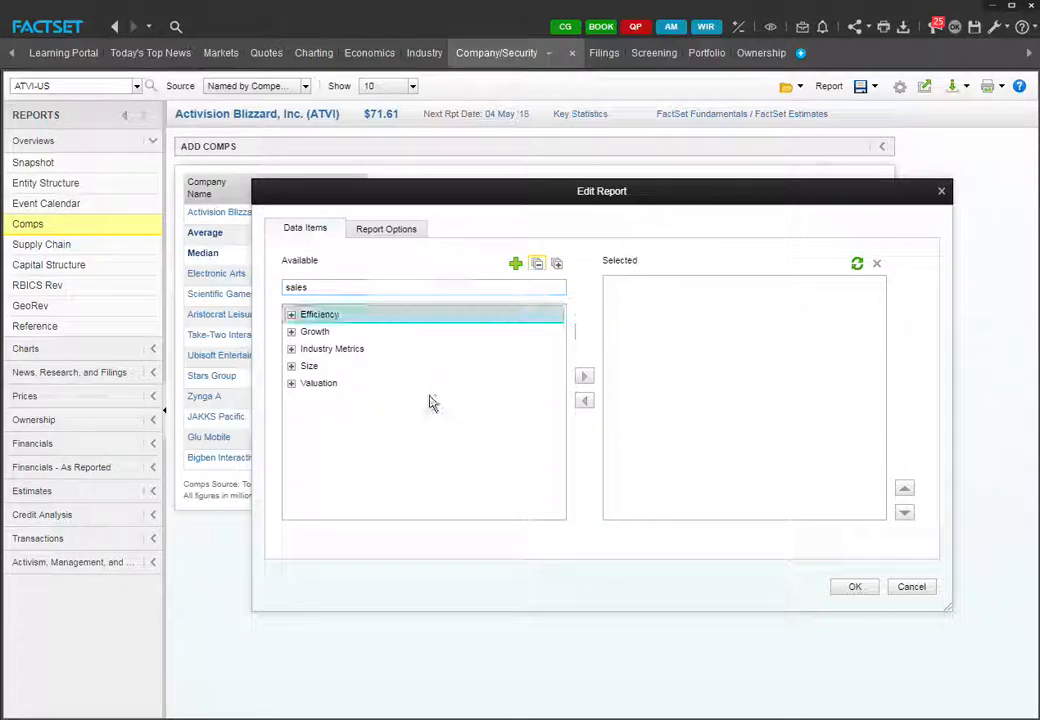
left_click(309, 366)
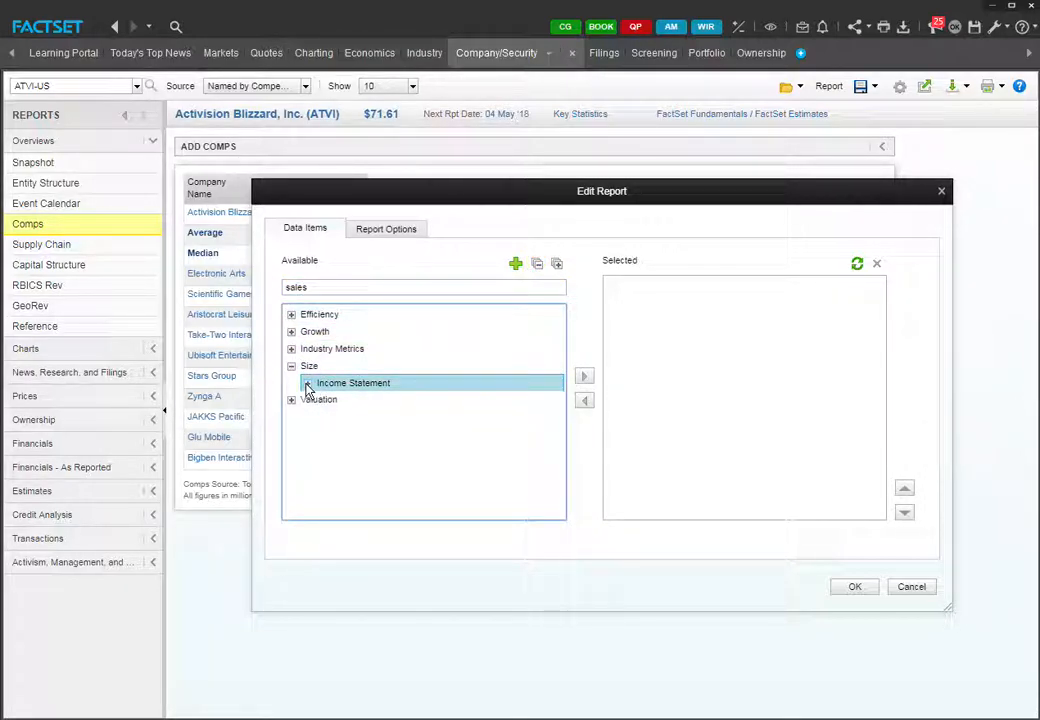
left_click(291, 382)
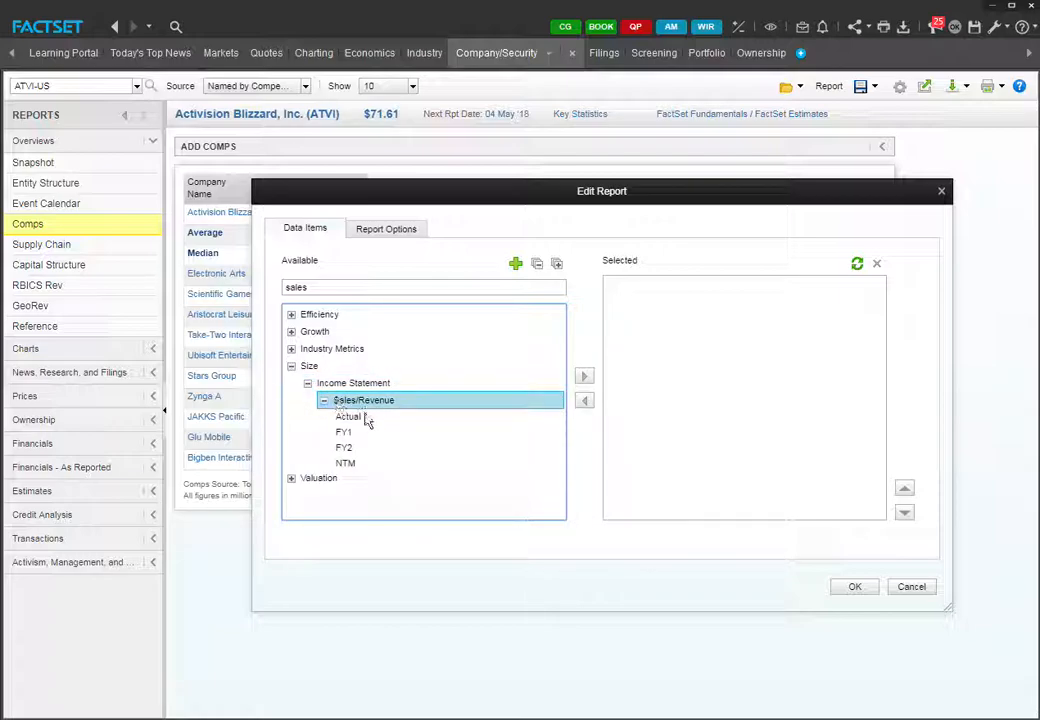
left_click(347, 416)
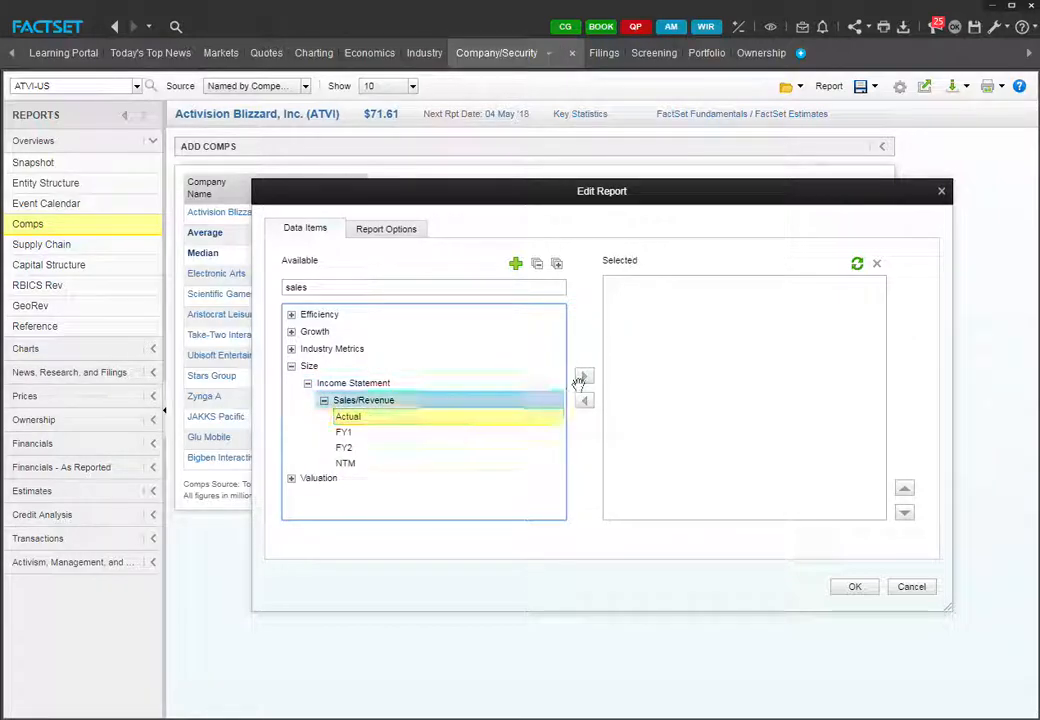
left_click(583, 378)
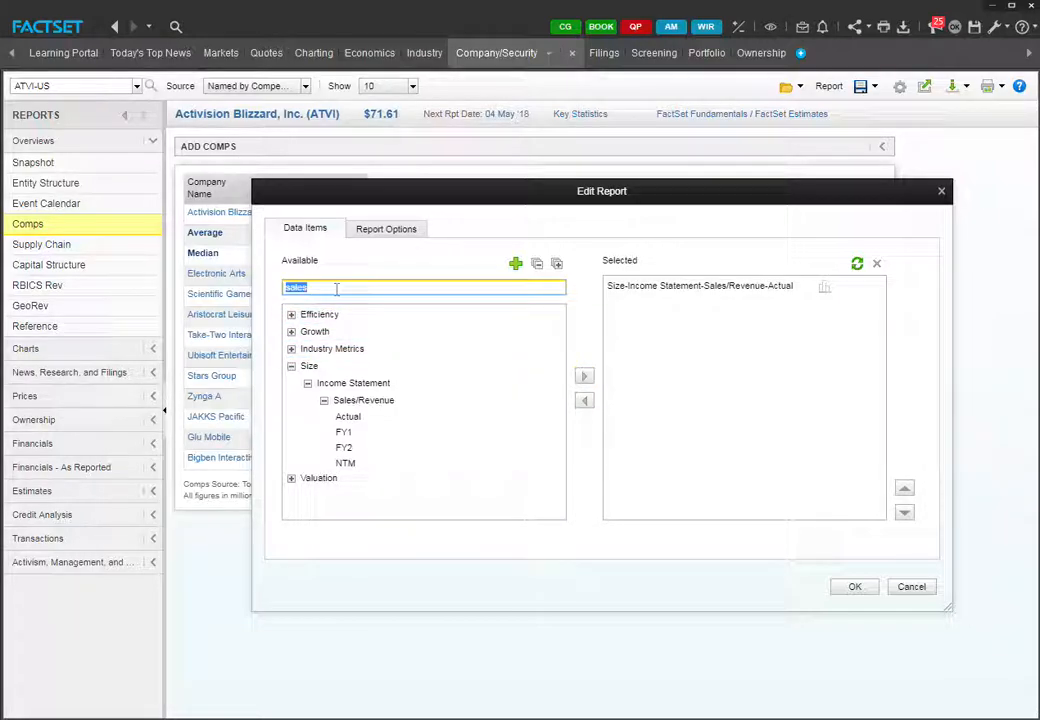
- Add Market Value and actual Pretax Income as data items after searching 'market' and 'income'
type("market")
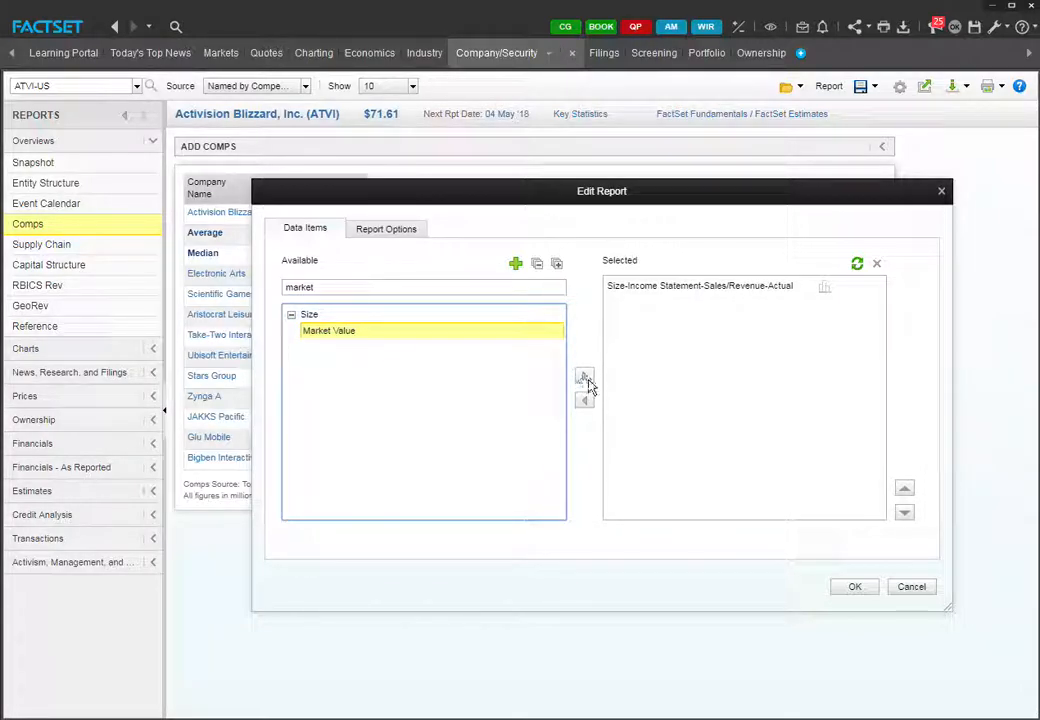
left_click(584, 376)
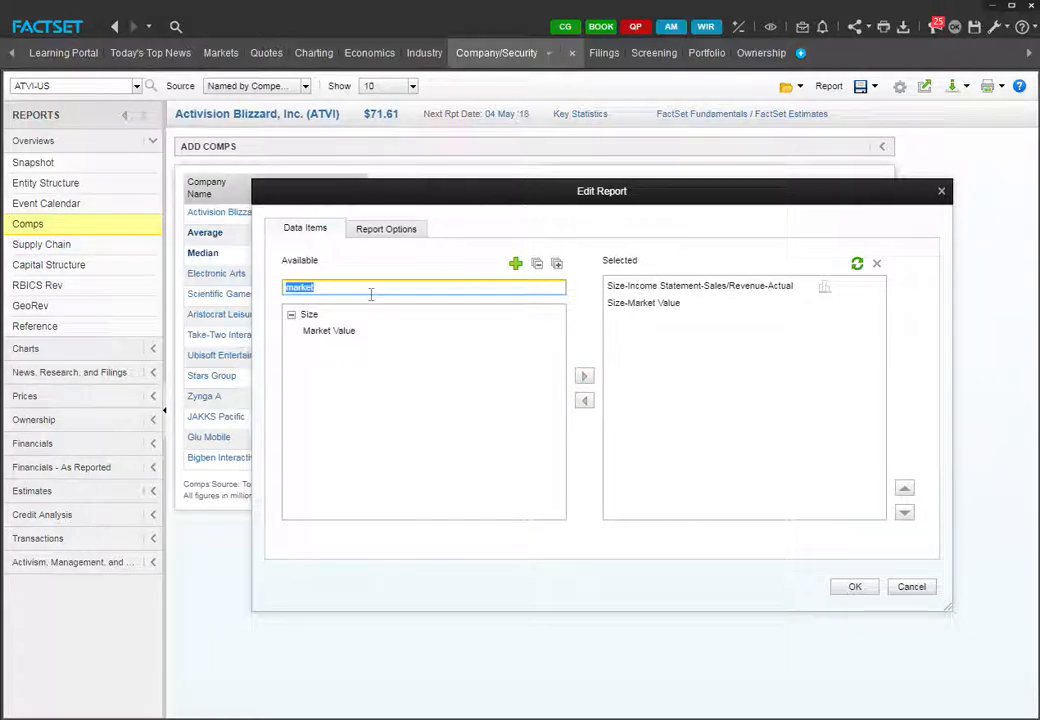
type("income")
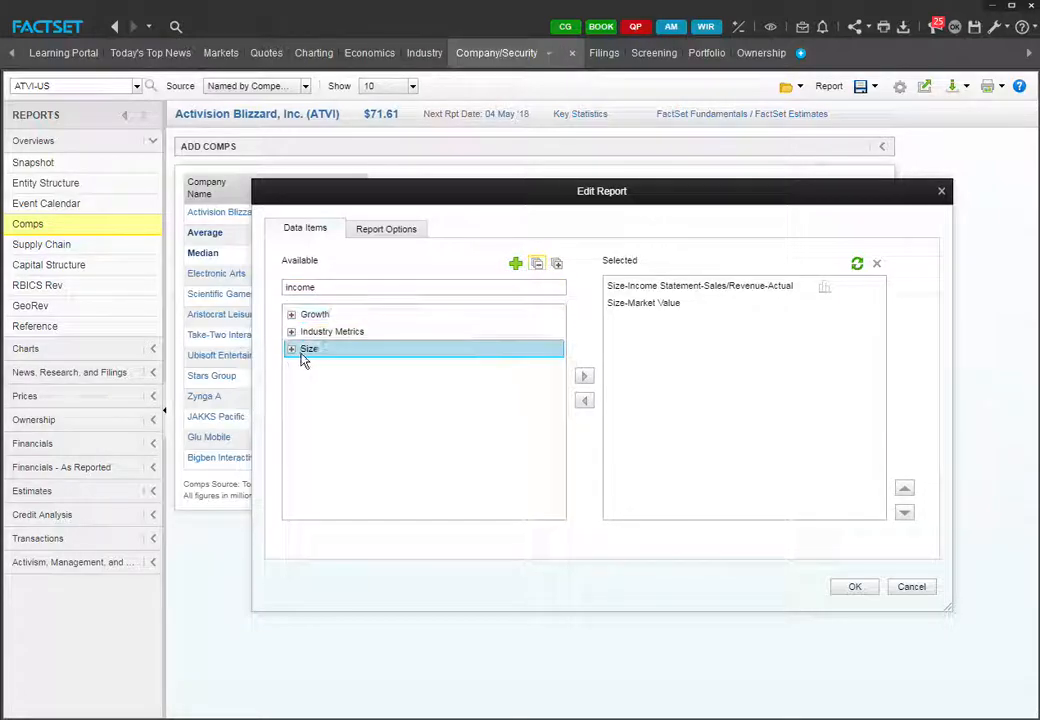
left_click(291, 348)
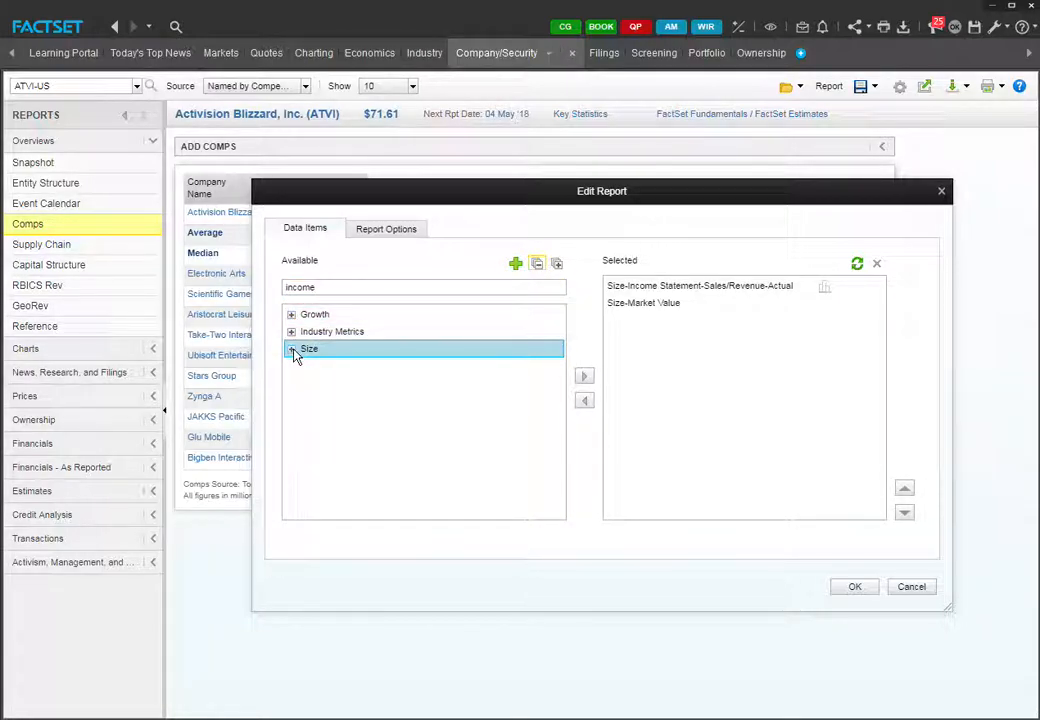
left_click(291, 348)
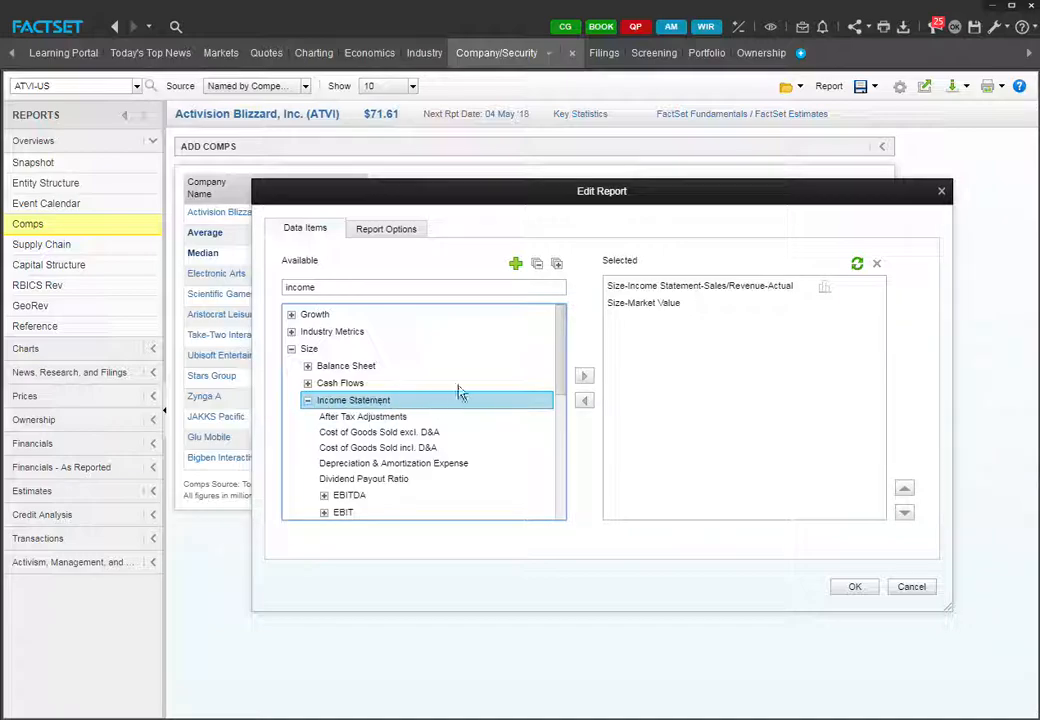
scroll("down", 3)
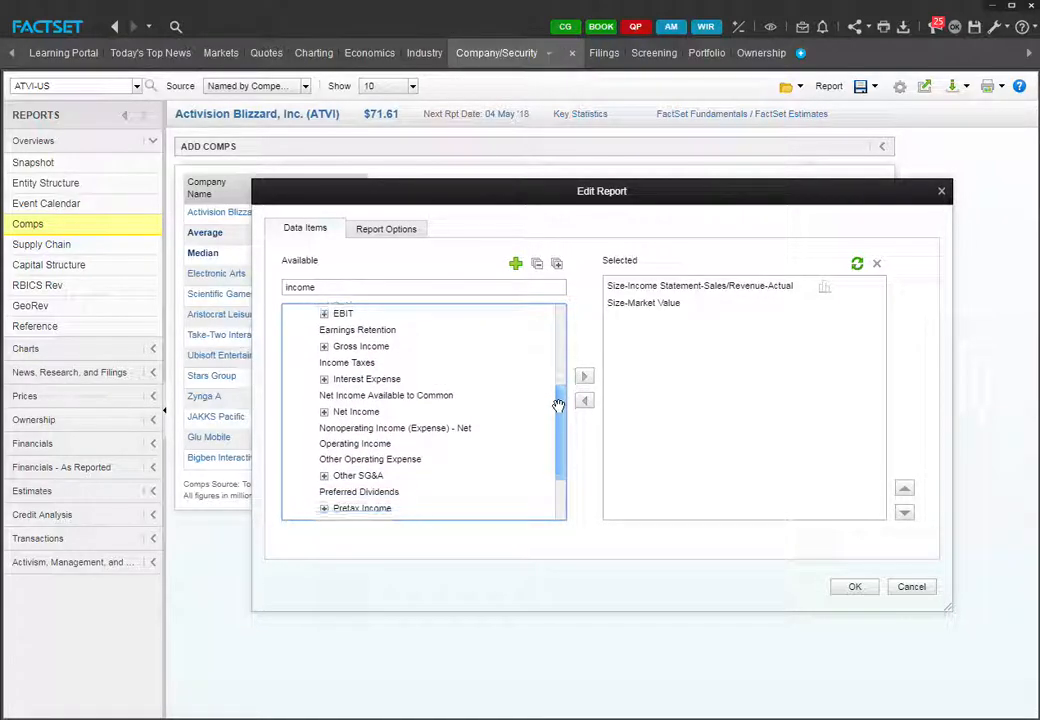
scroll("down", 3)
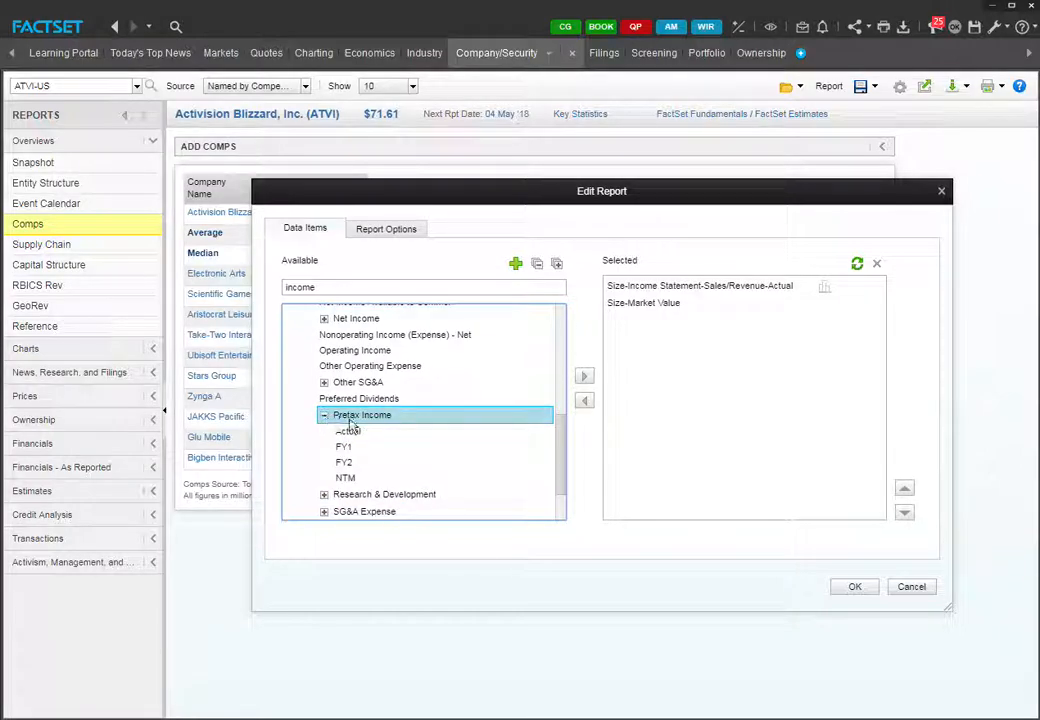
left_click(584, 376)
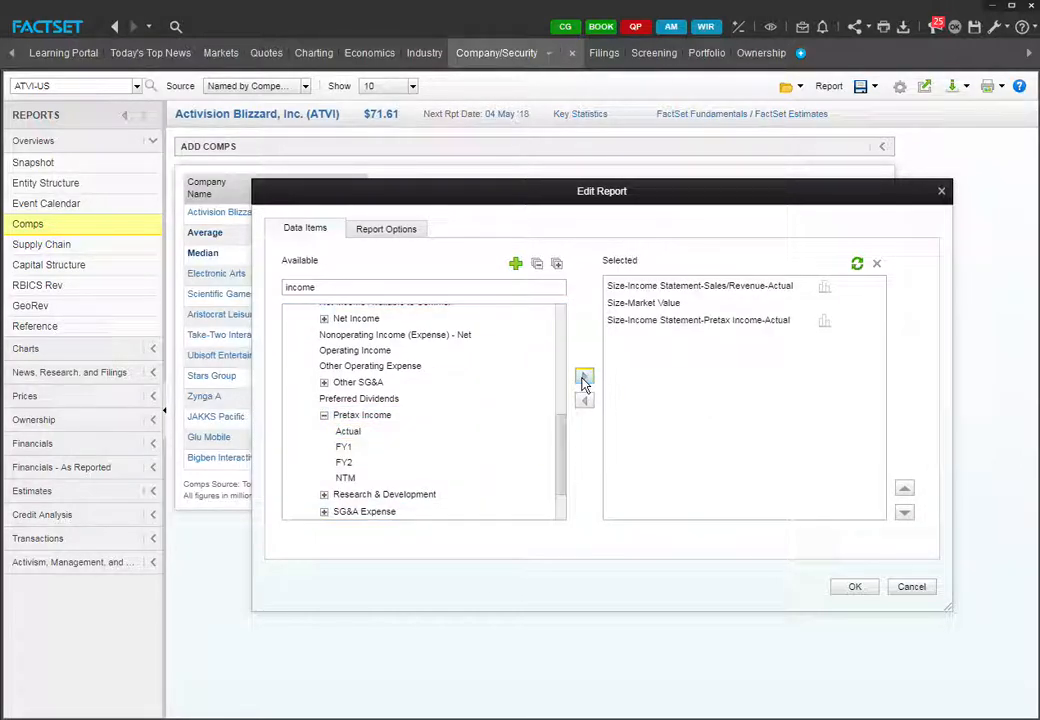
left_click(700, 285)
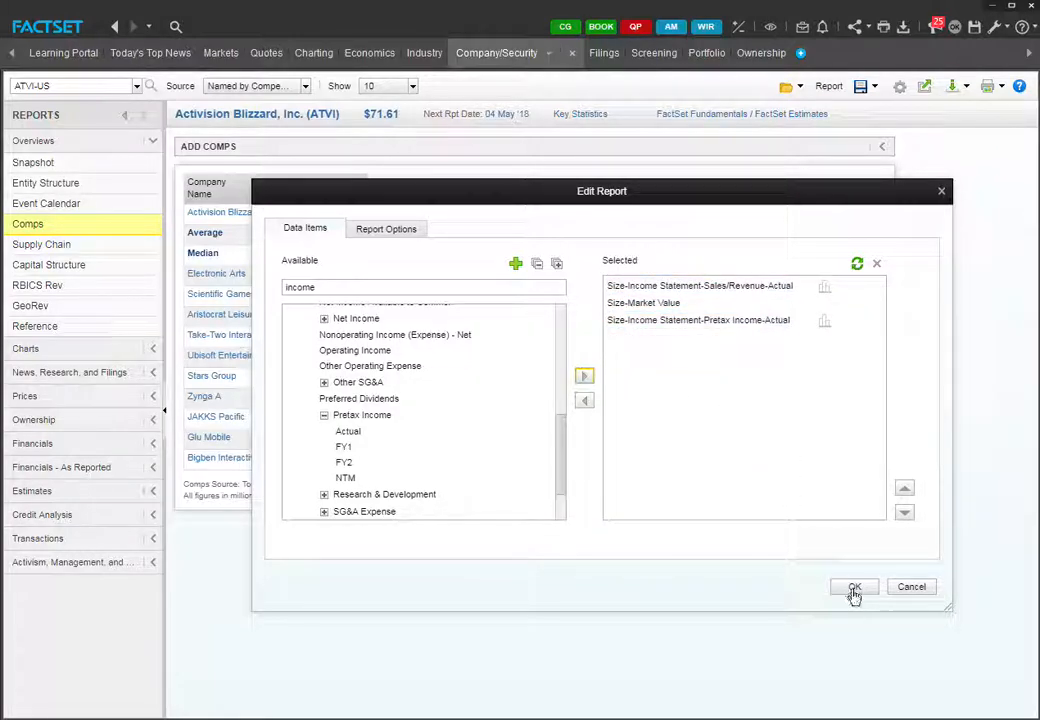
- Apply the custom report, keeping the source on Named by Competitors
left_click(854, 587)
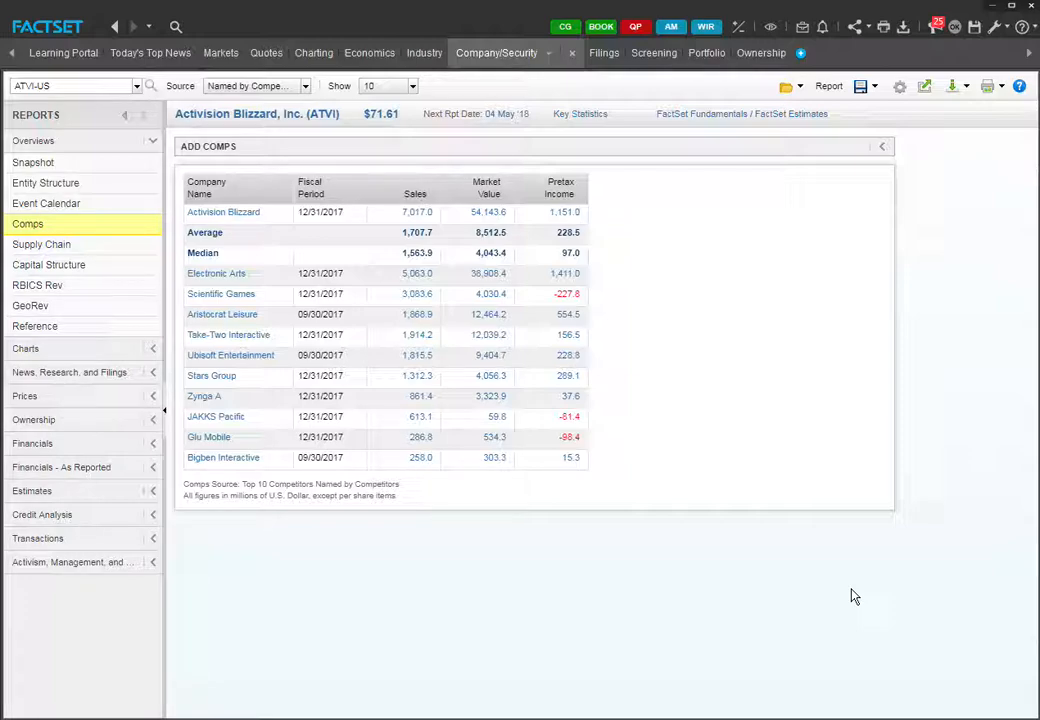
mouse_move(468, 192)
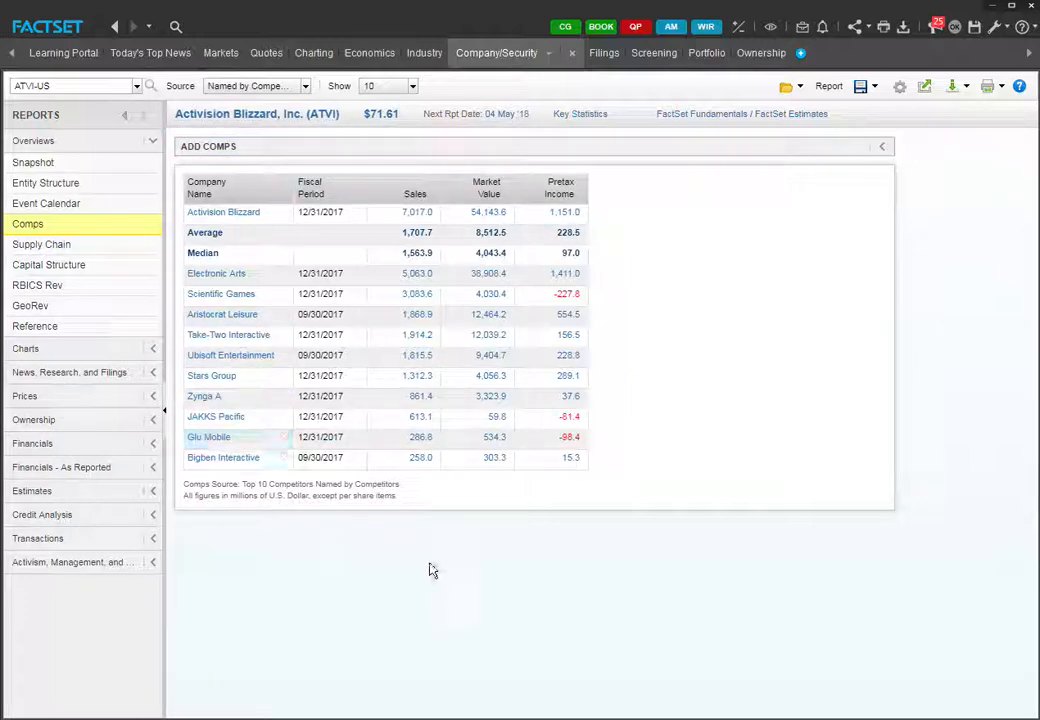
mouse_move(941, 112)
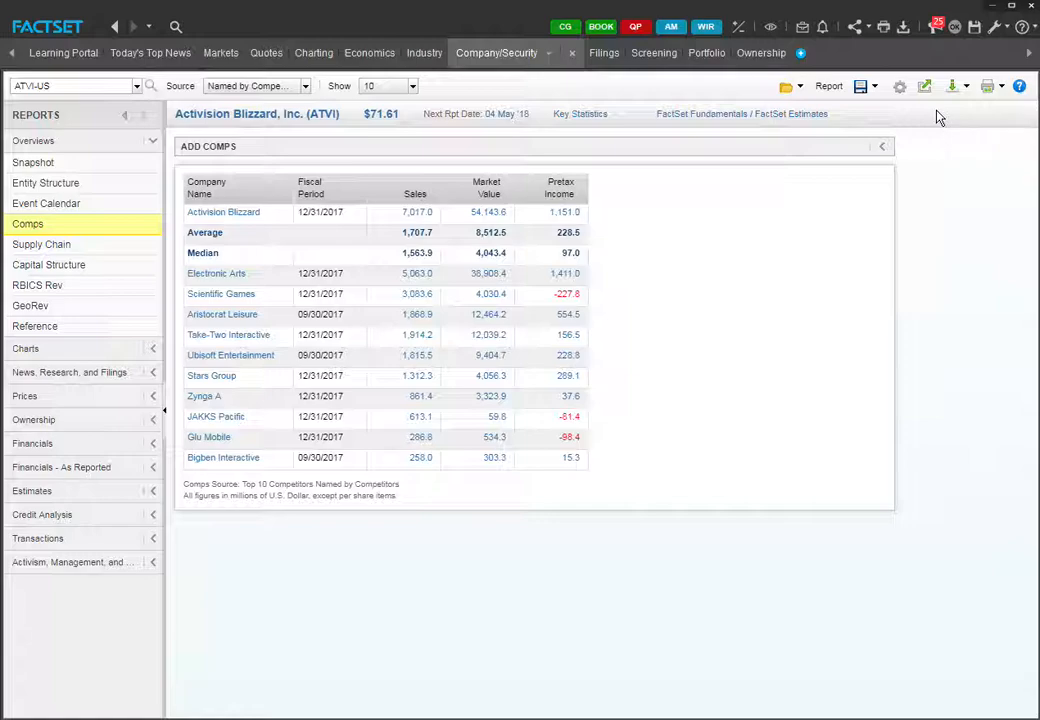
mouse_move(935, 110)
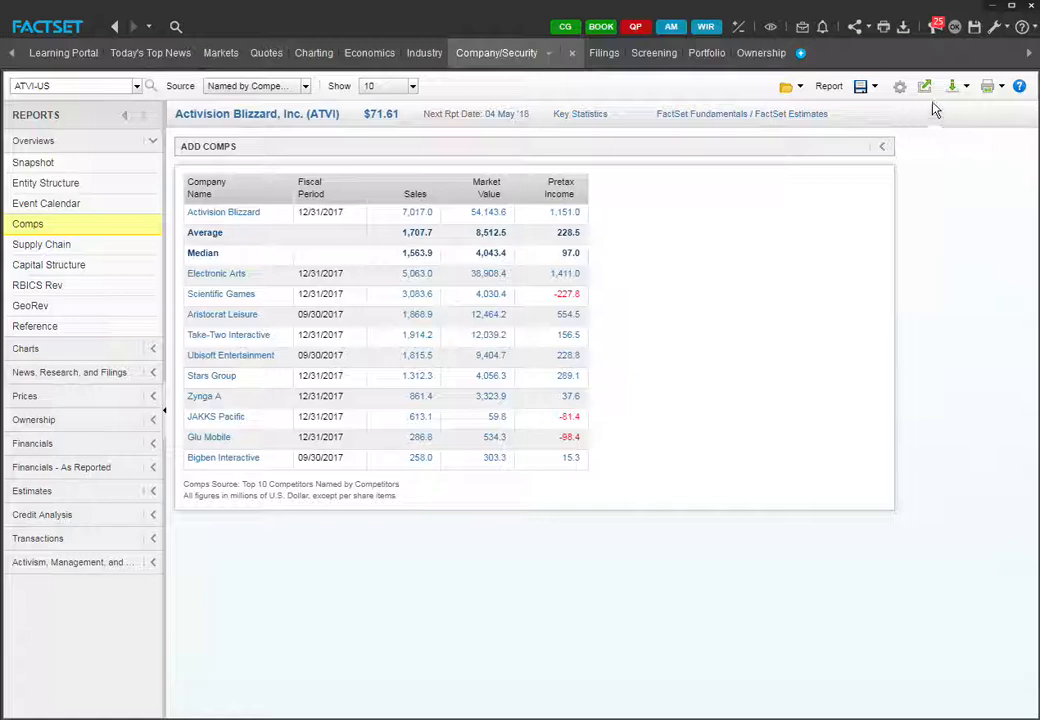
mouse_move(312, 90)
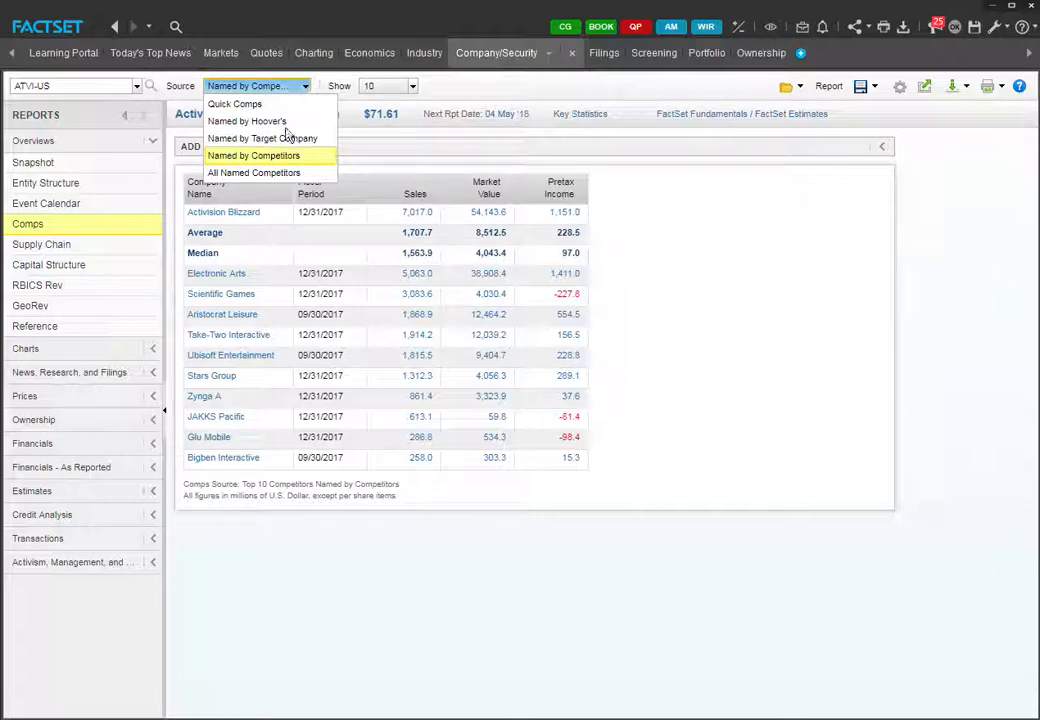
left_click(253, 155)
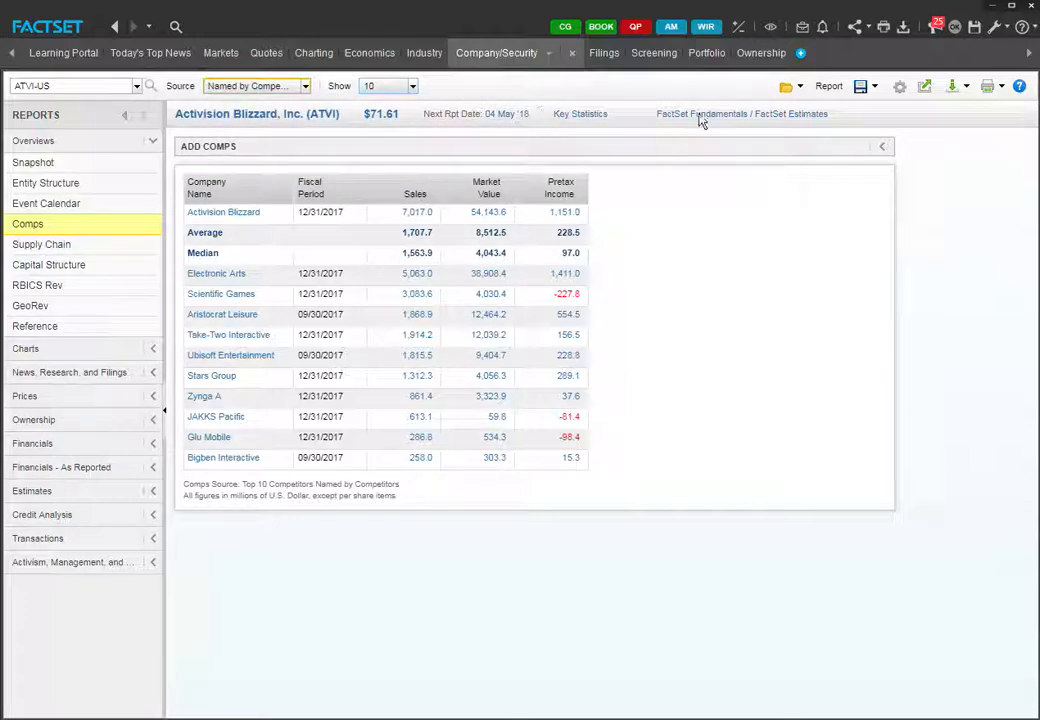
left_click(787, 86)
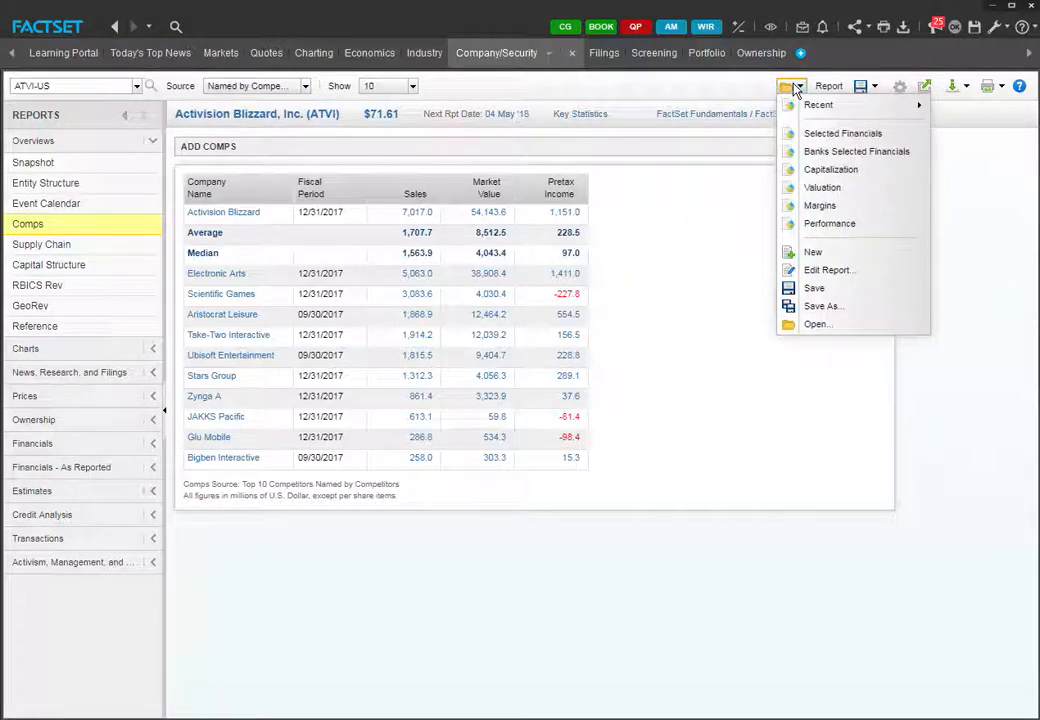
mouse_move(765, 519)
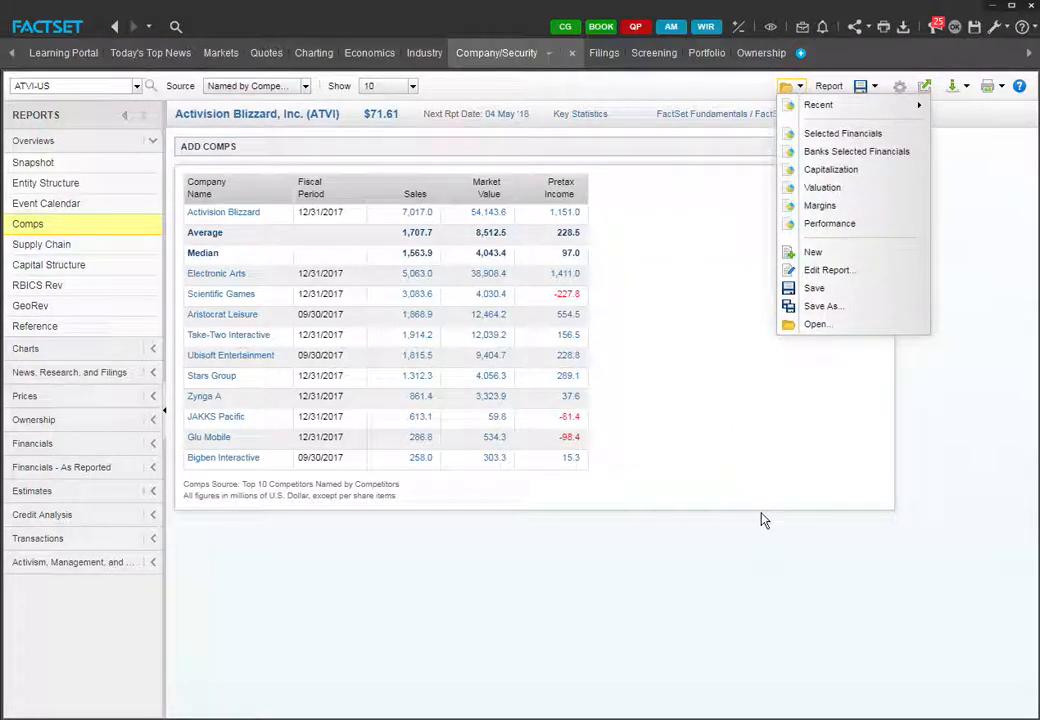